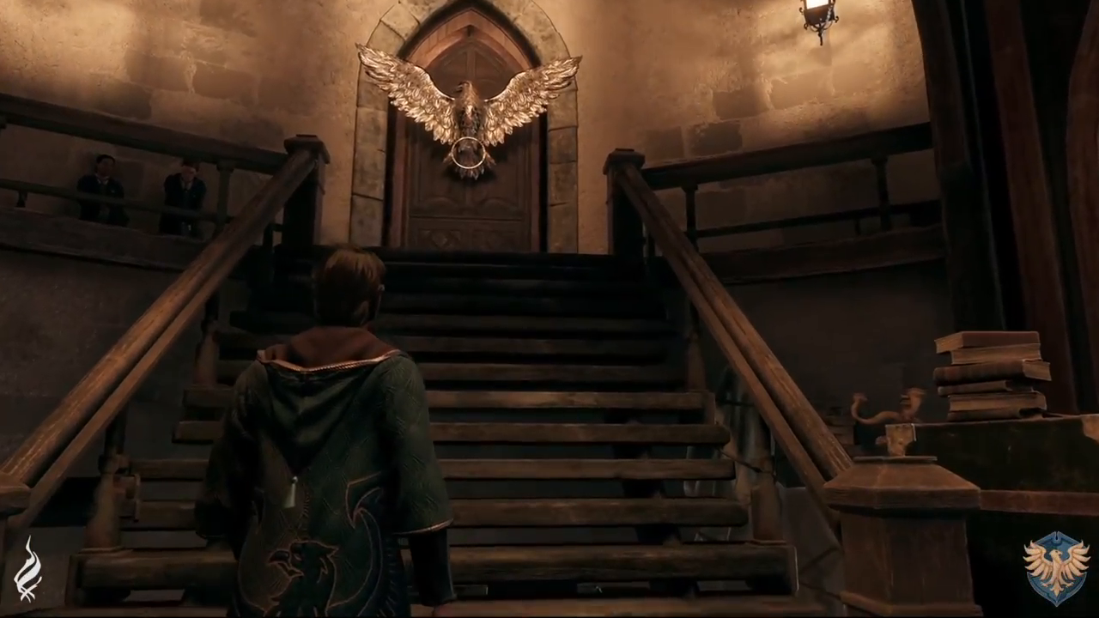
- Drag the Slytherin crest up out of the B row onto the A–B boundary
key("w")
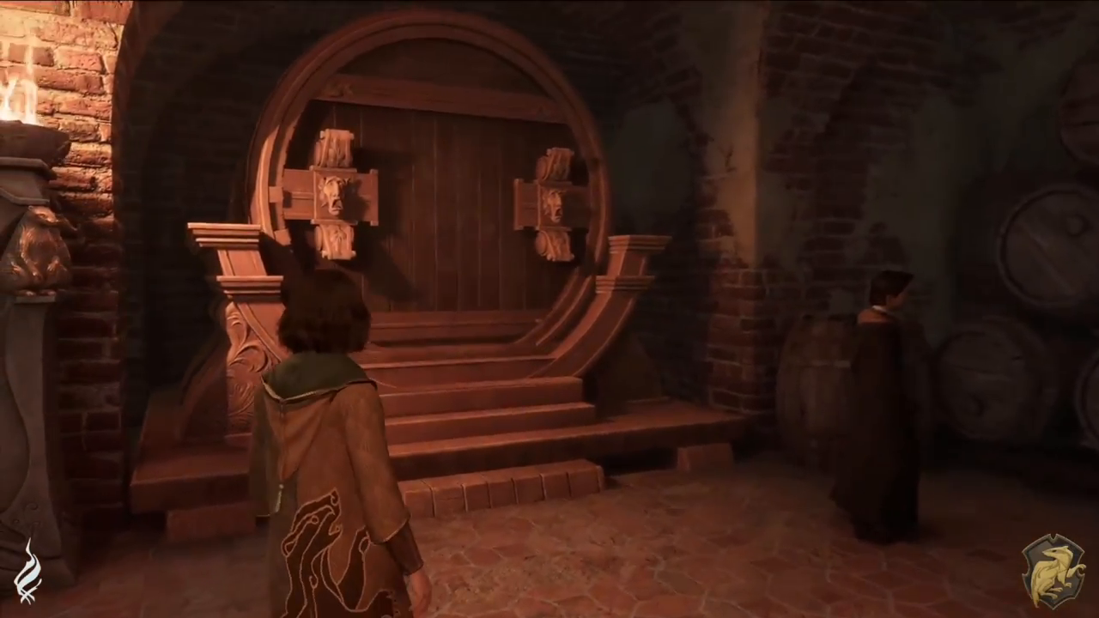
key("w")
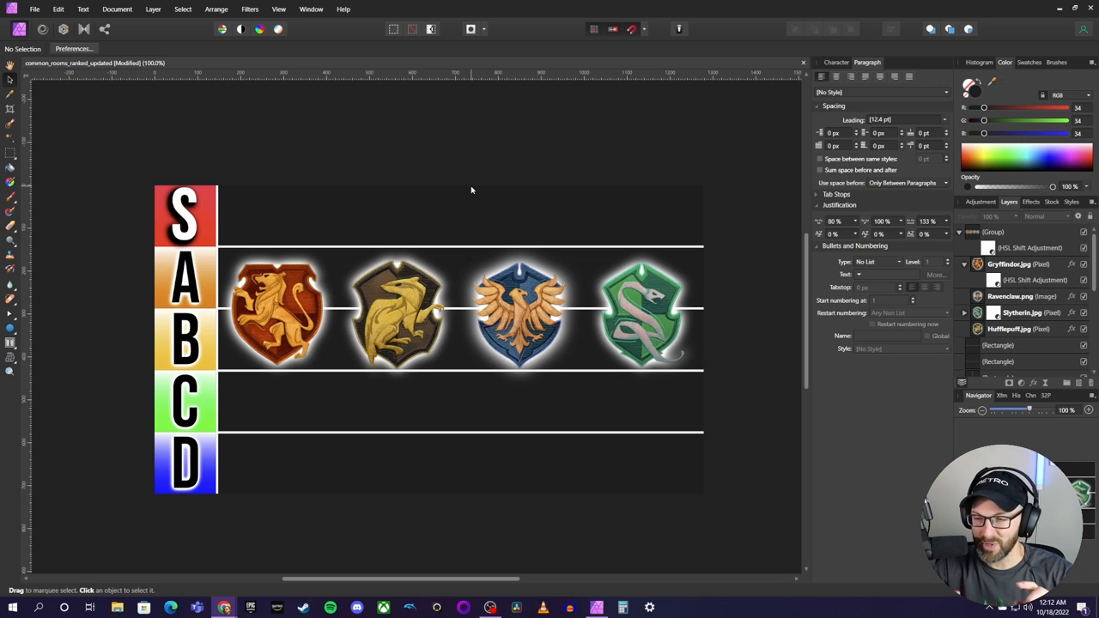
mouse_move(562, 186)
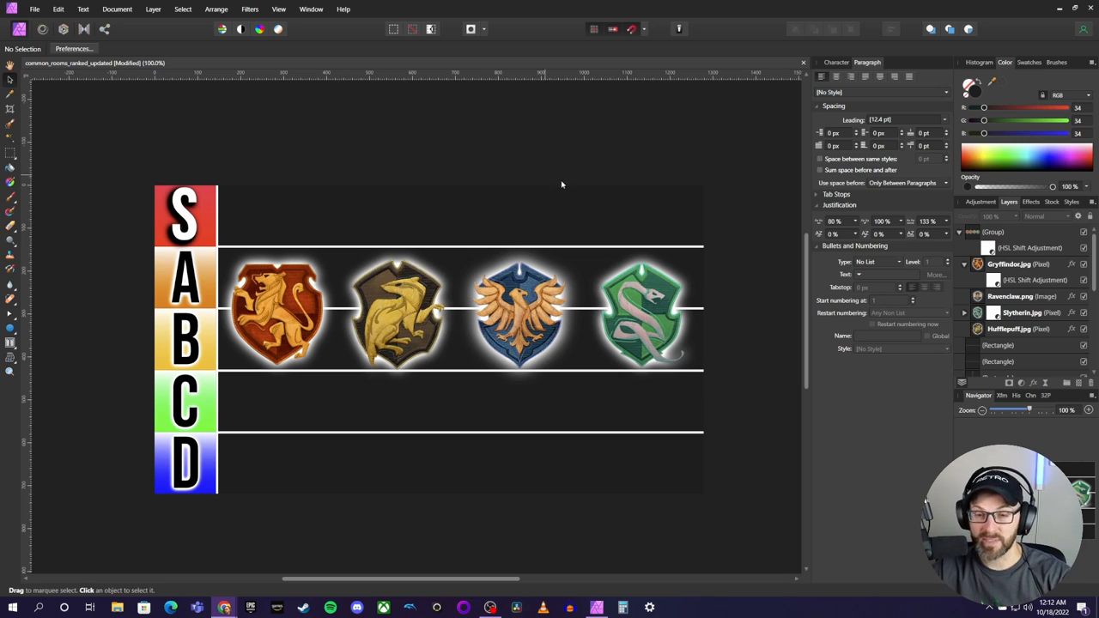
mouse_move(337, 220)
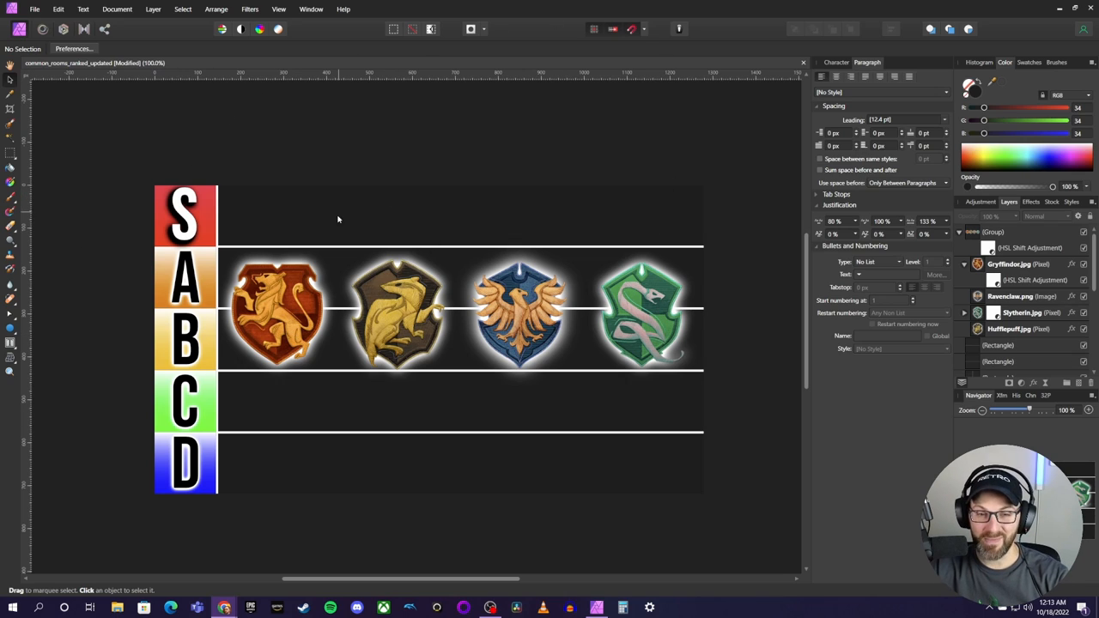
mouse_move(766, 326)
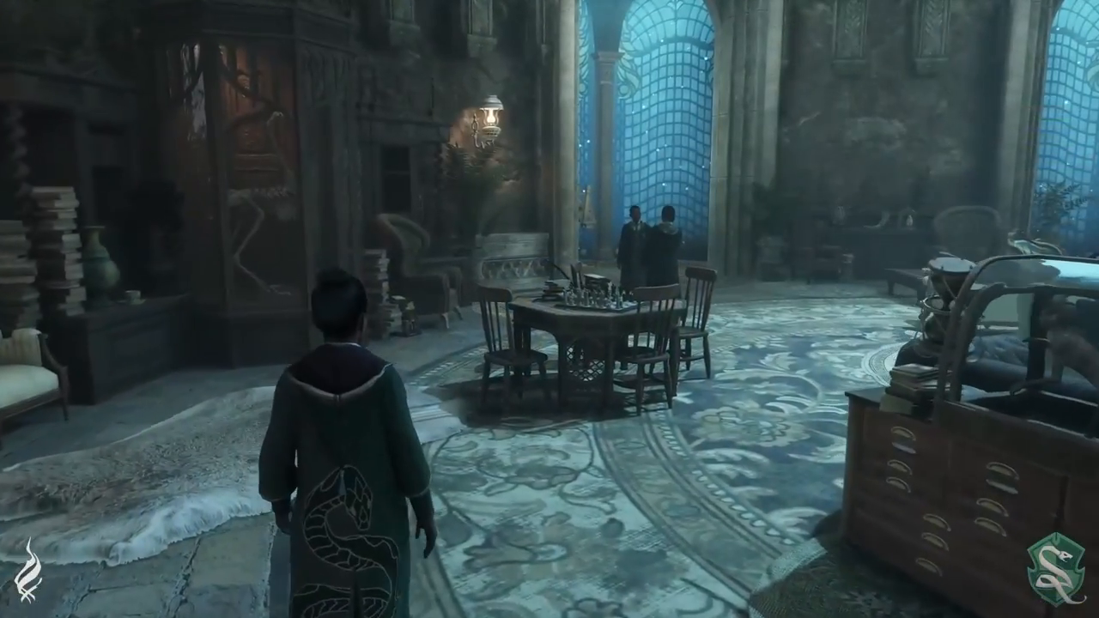
mouse_move(550, 309)
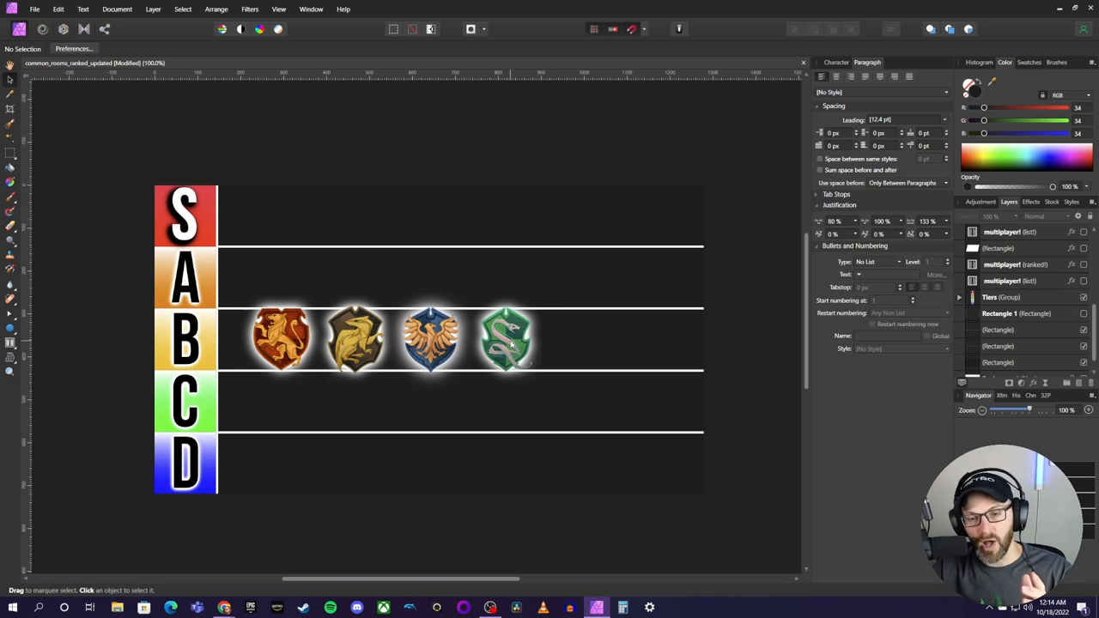
left_click(507, 340)
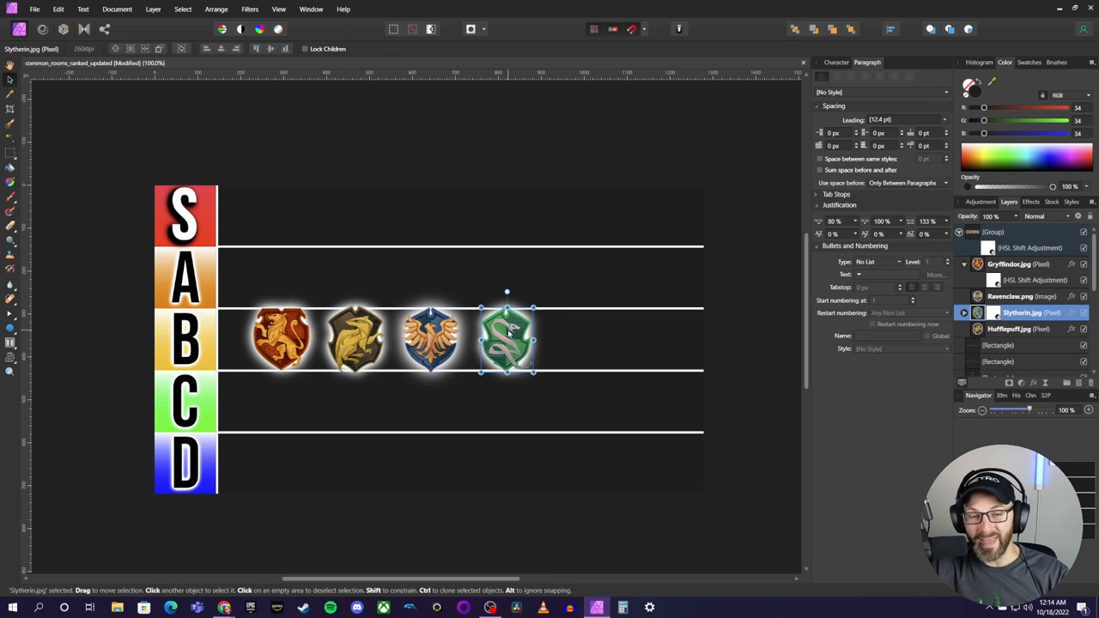
left_click_drag(507, 340, 525, 340)
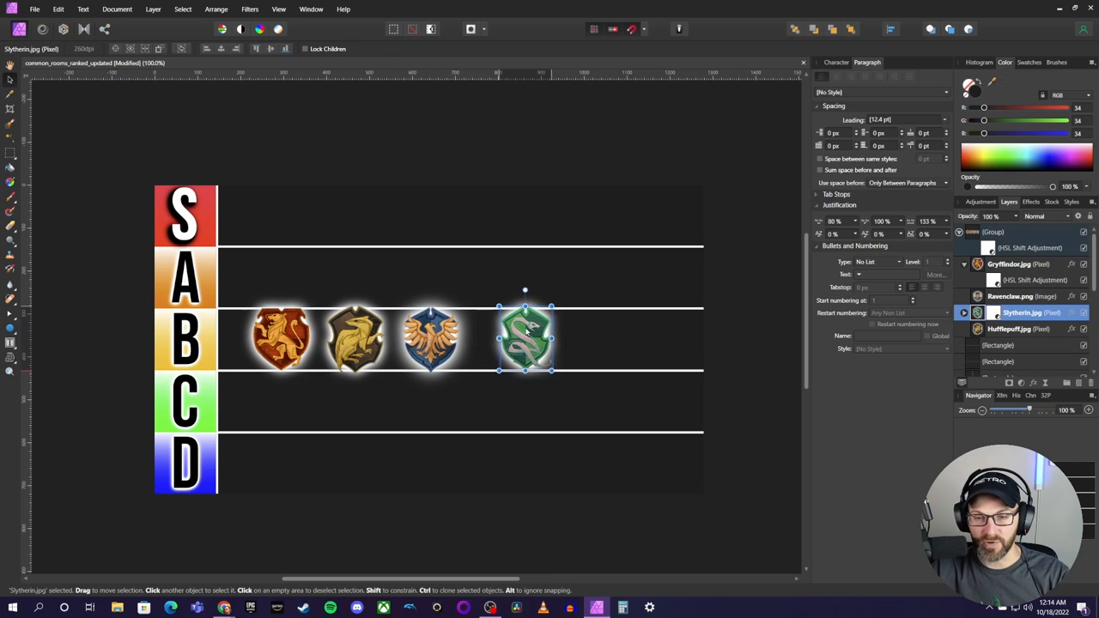
left_click_drag(526, 337, 518, 312)
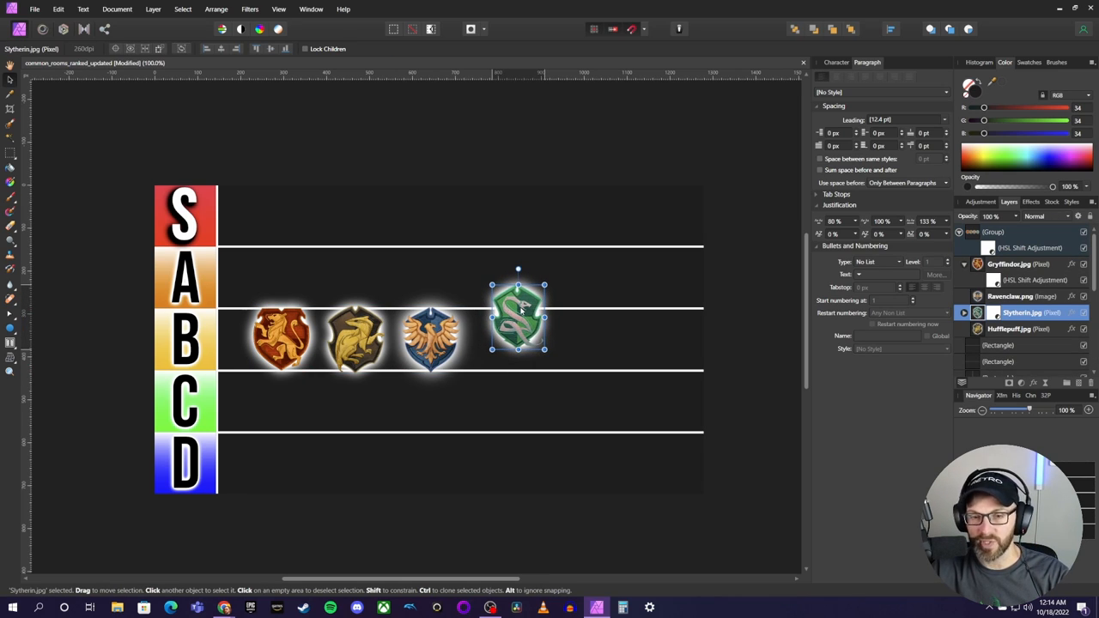
left_click_drag(519, 318, 508, 295)
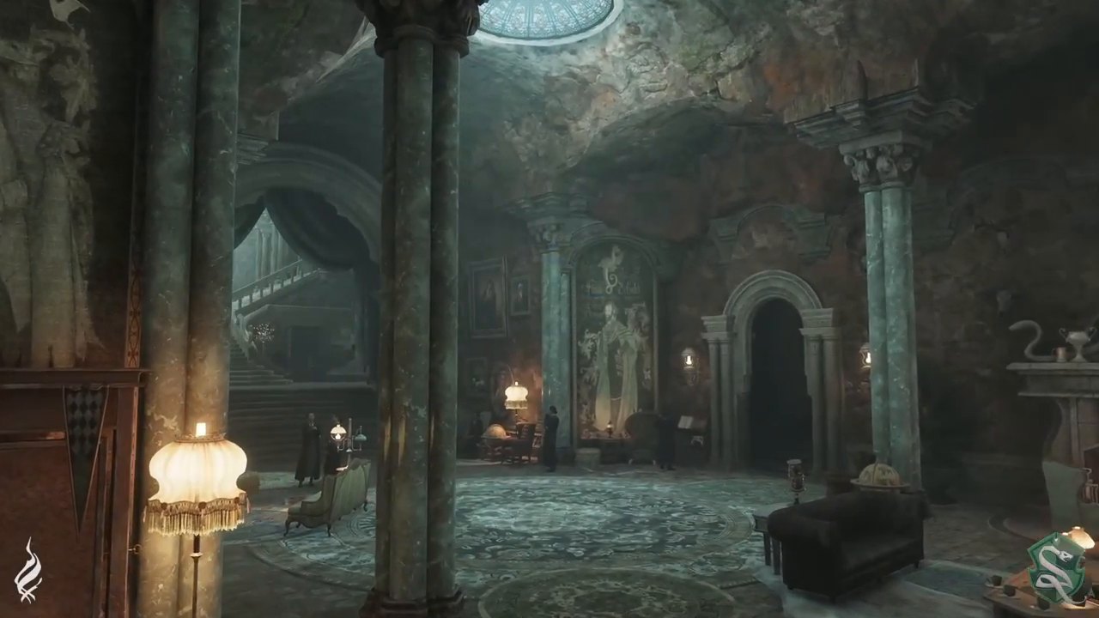
mouse_move(550, 309)
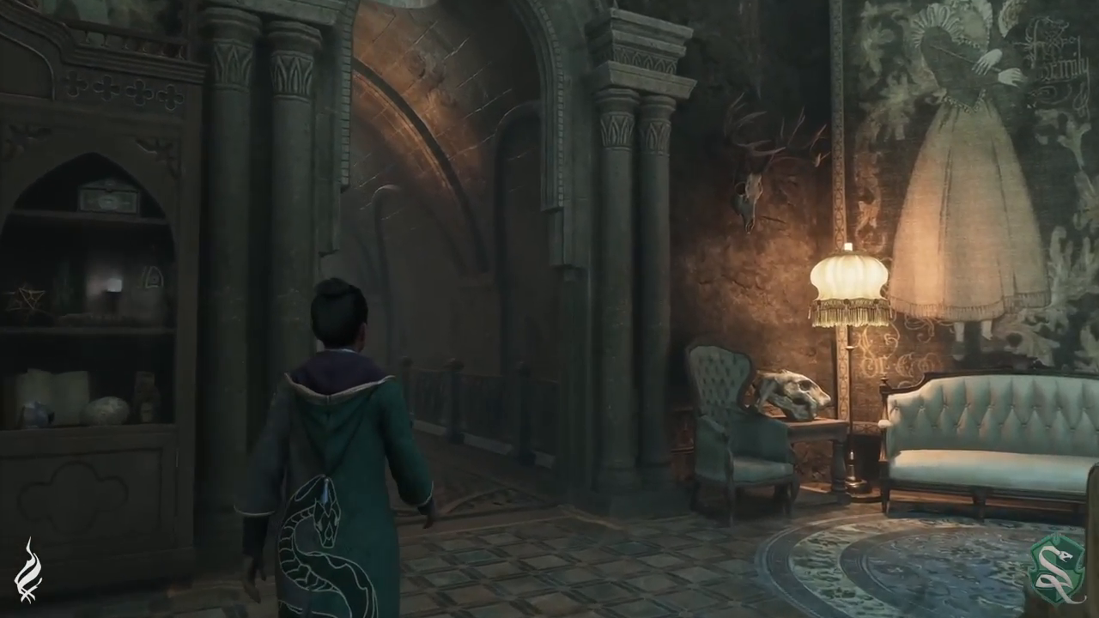
key("w")
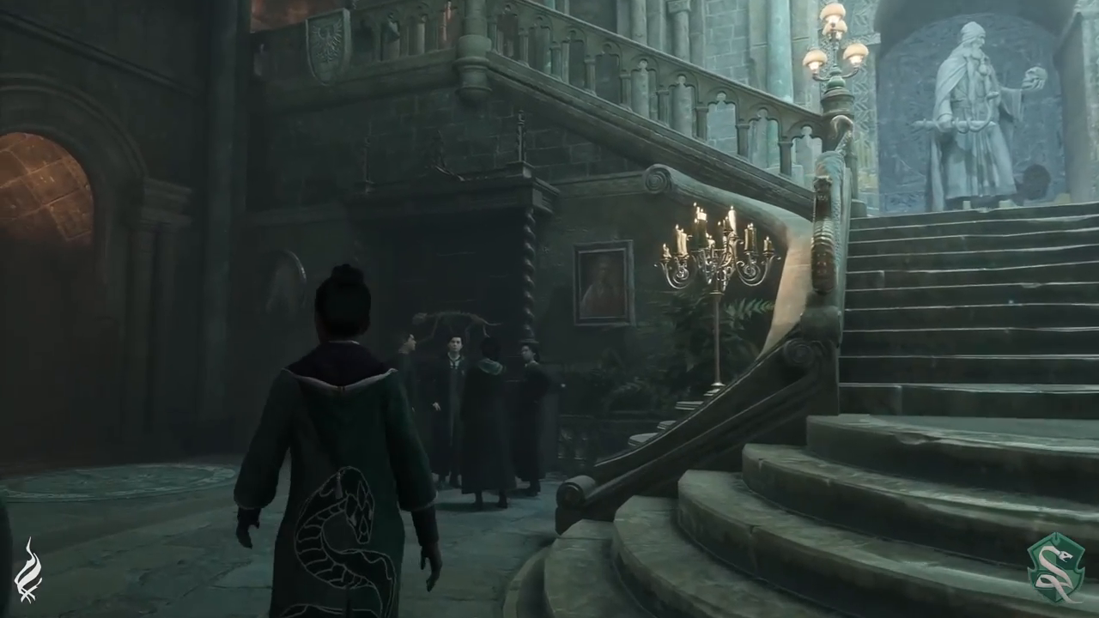
key("w")
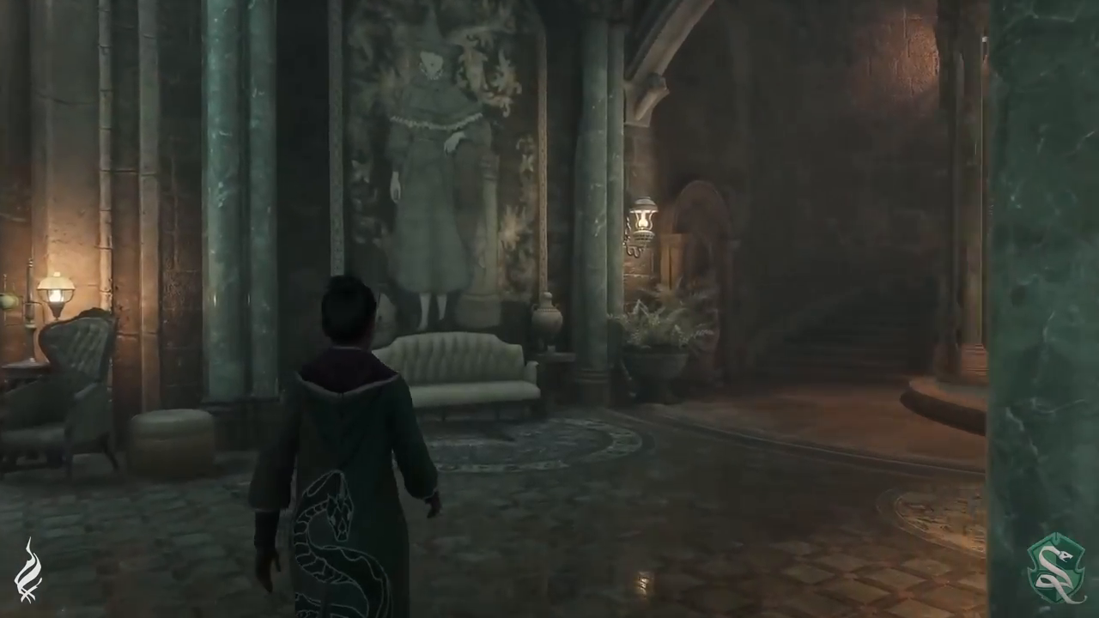
mouse_move(550, 309)
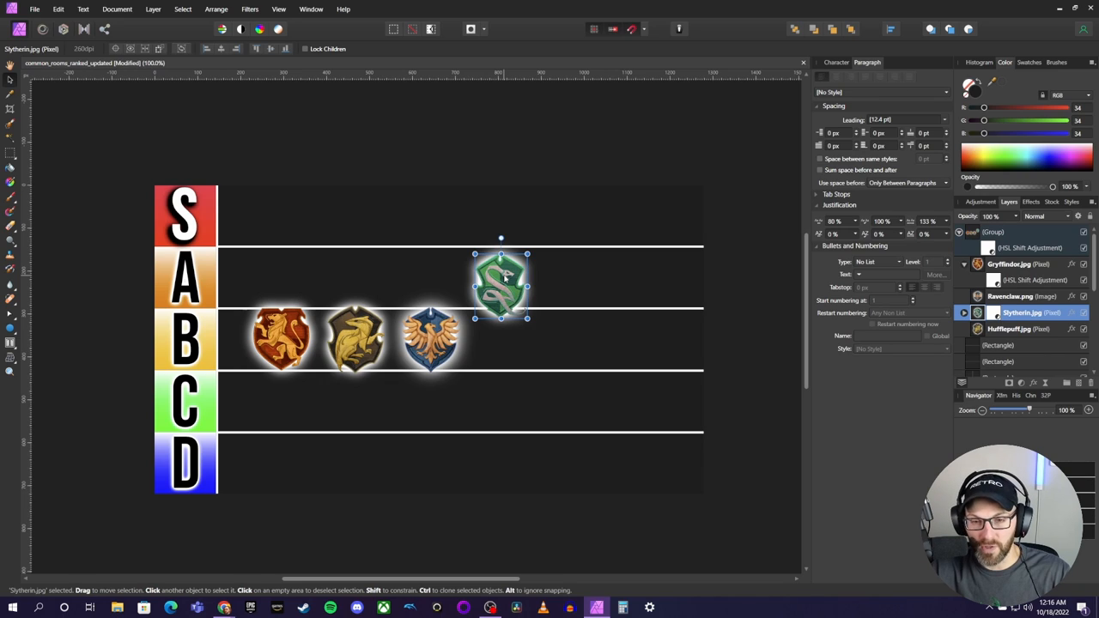
- Drop the Slytherin crest back into the B row beside the Ravenclaw crest
left_click_drag(502, 288, 508, 342)
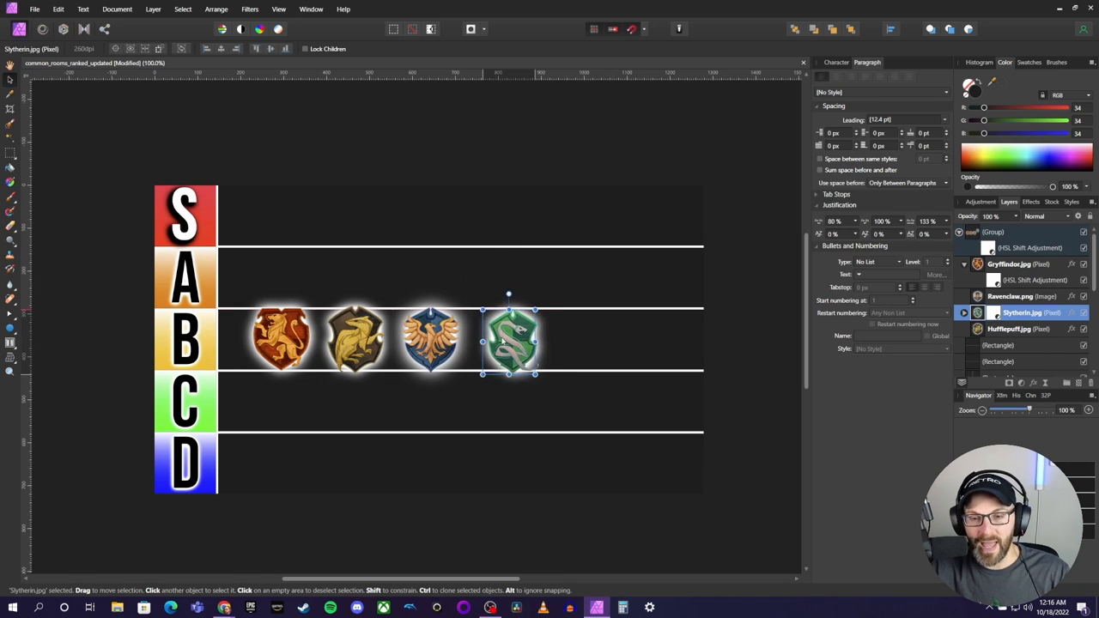
left_click_drag(513, 342, 498, 340)
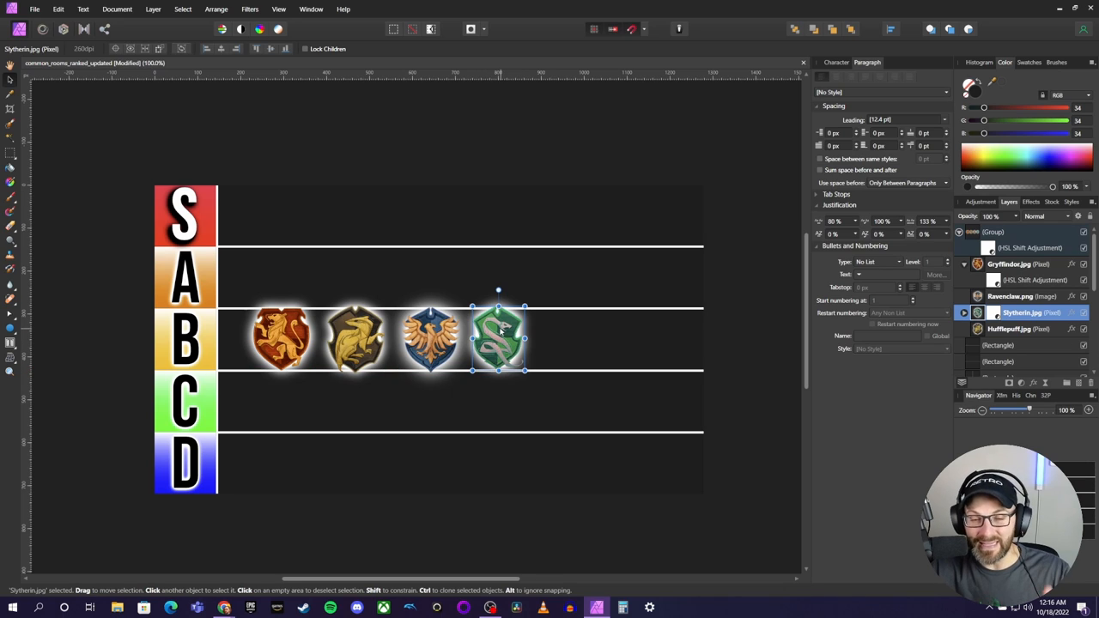
mouse_move(502, 330)
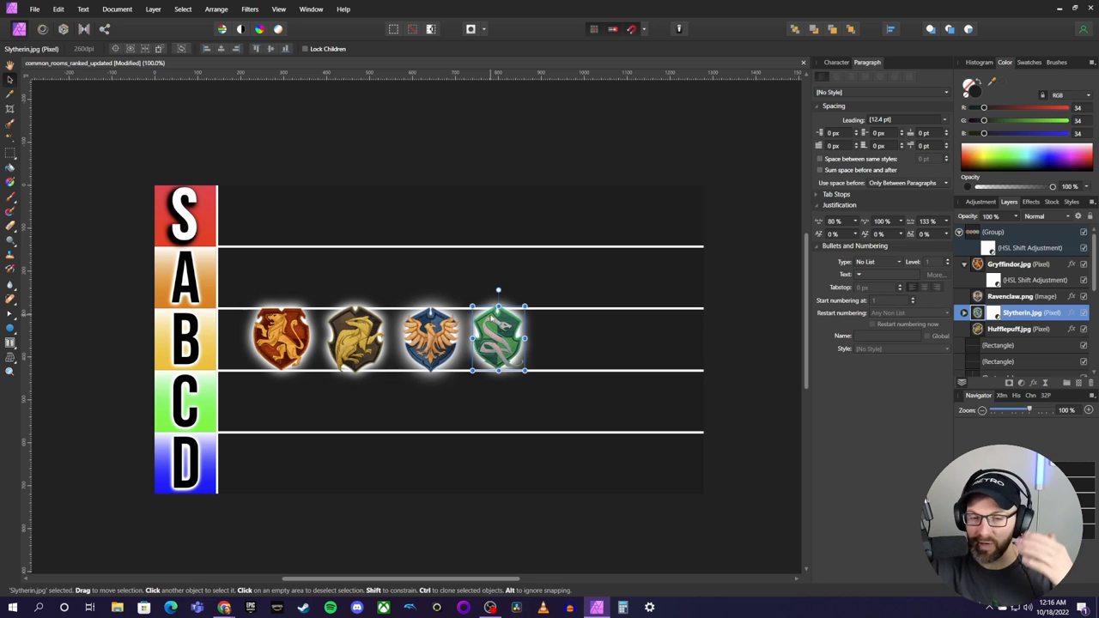
- Drag the Hufflepuff crest up out of the B row toward the A row
left_click(364, 340)
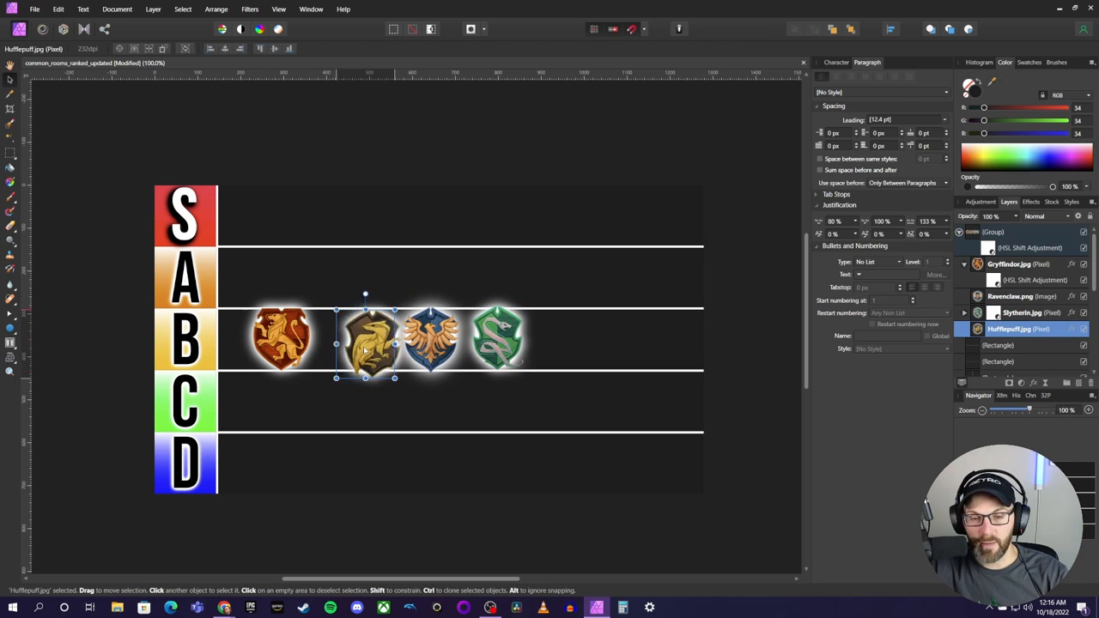
left_click_drag(364, 342, 360, 340)
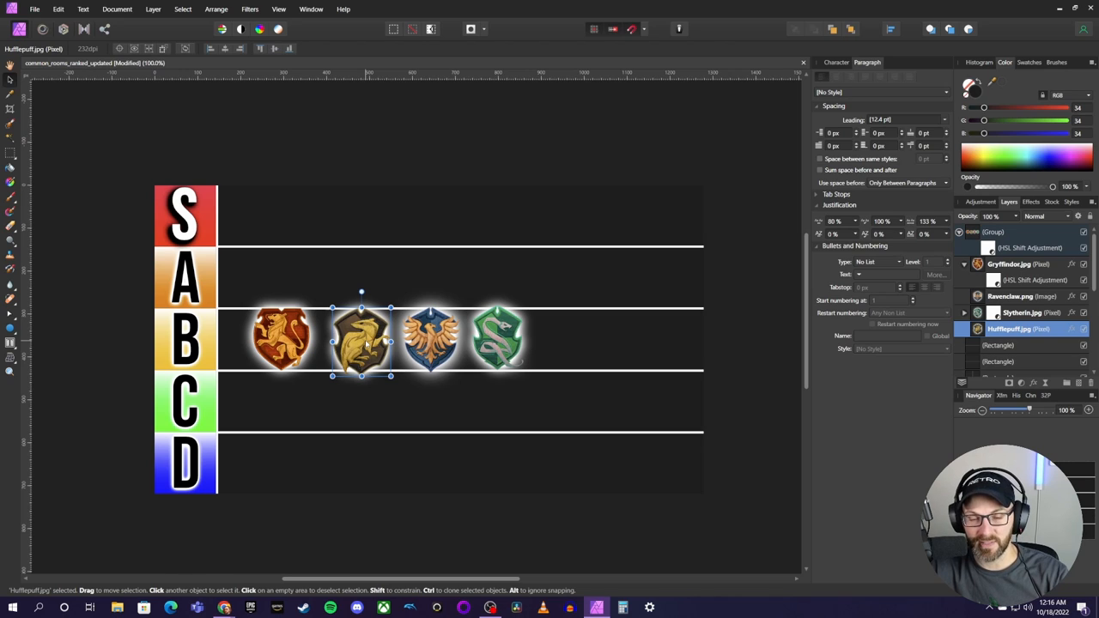
left_click_drag(361, 342, 357, 323)
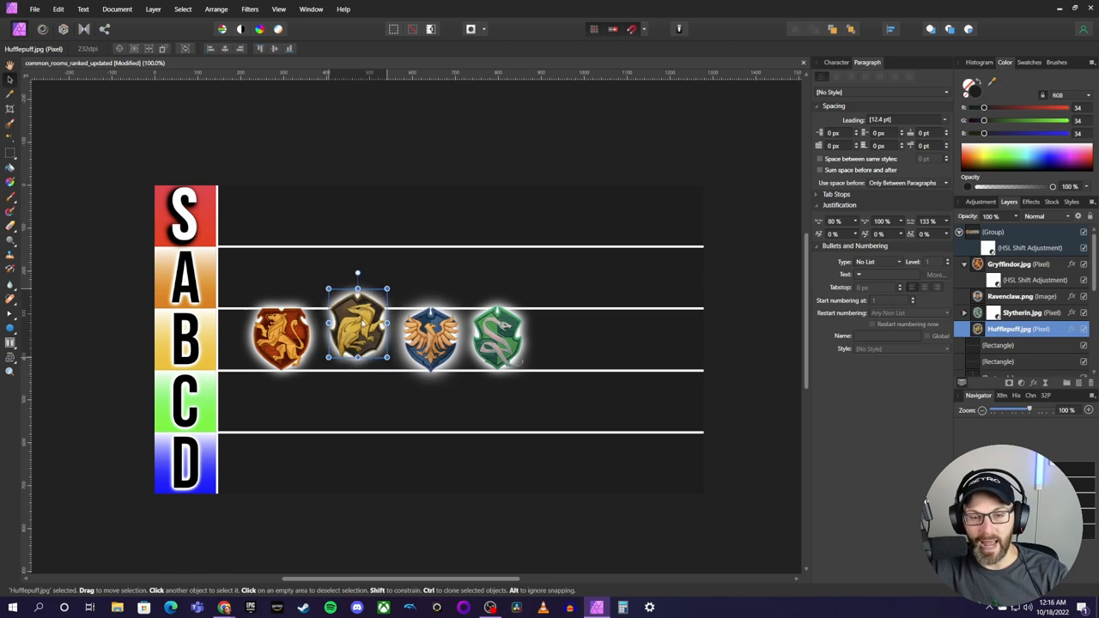
left_click_drag(357, 324, 264, 278)
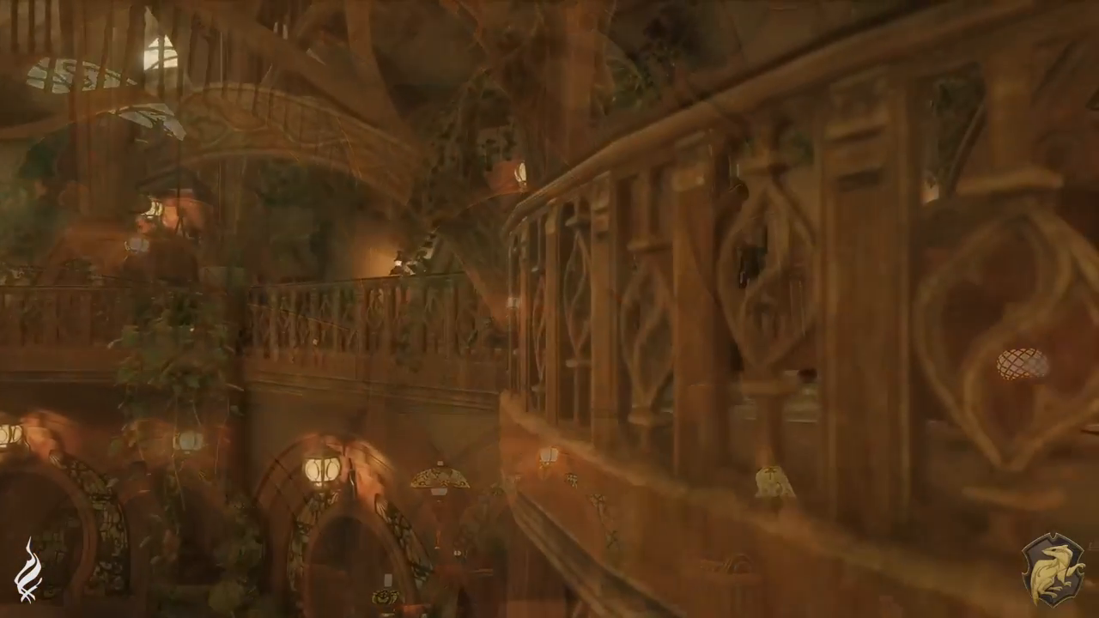
mouse_move(549, 309)
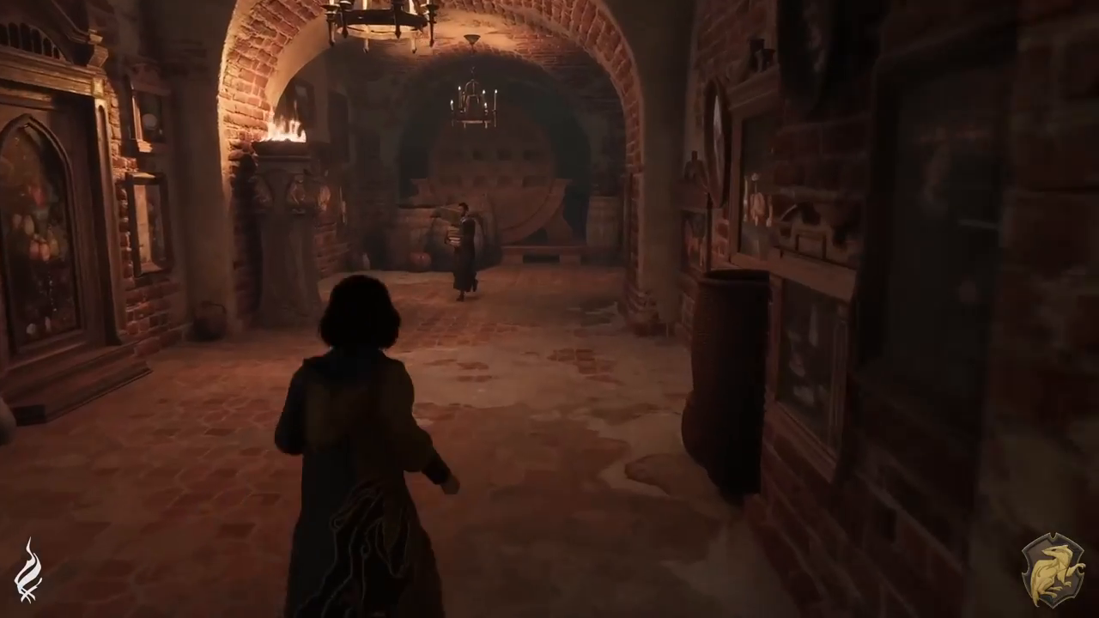
key("w")
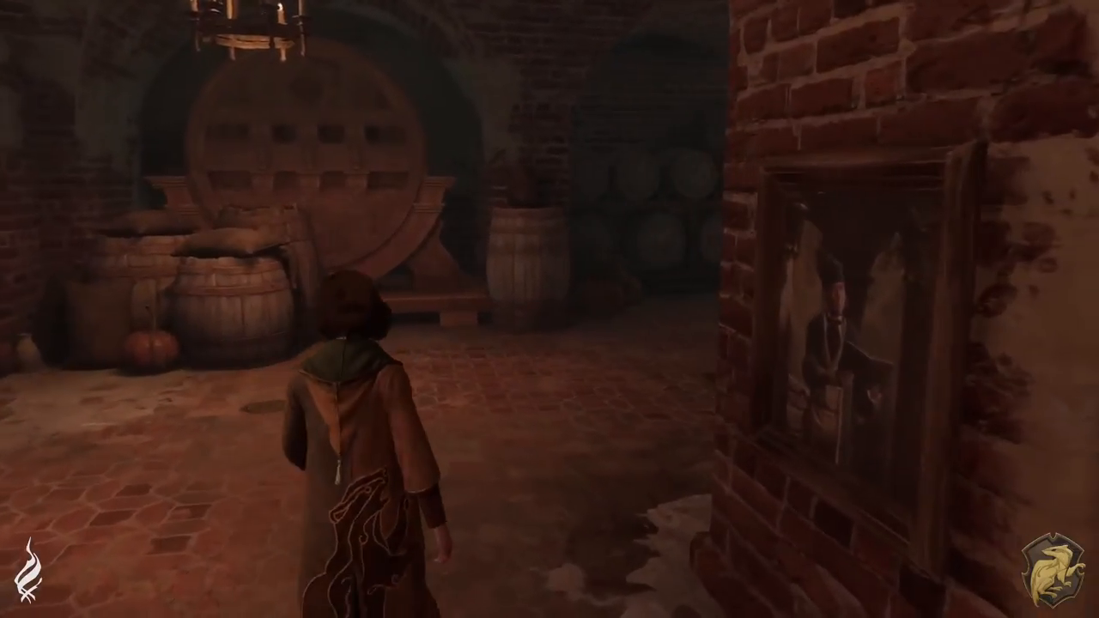
key("w")
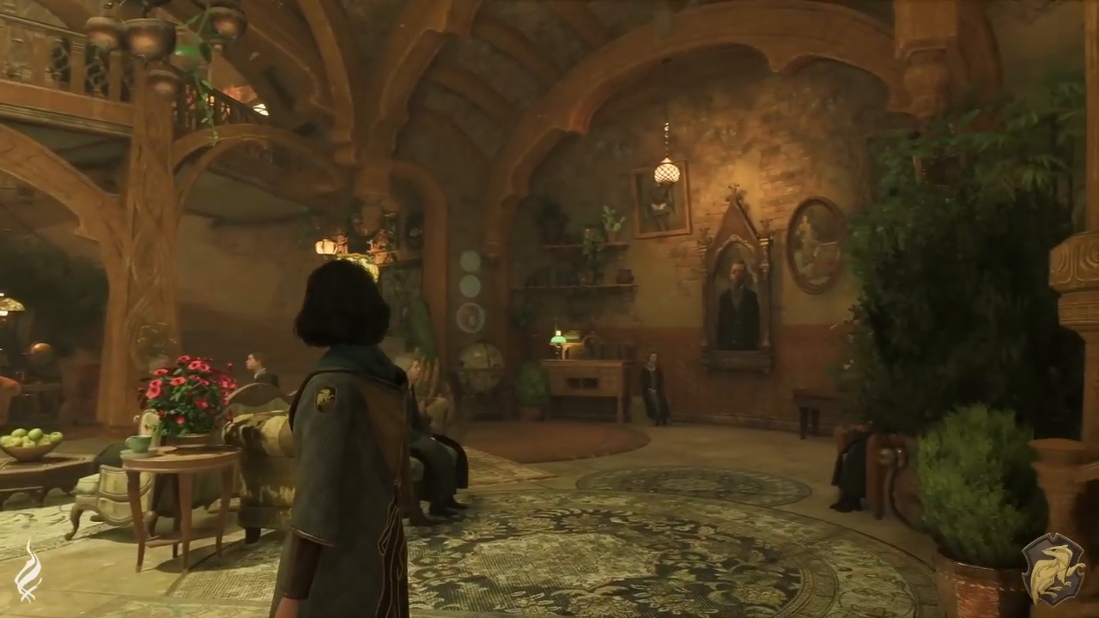
key("w")
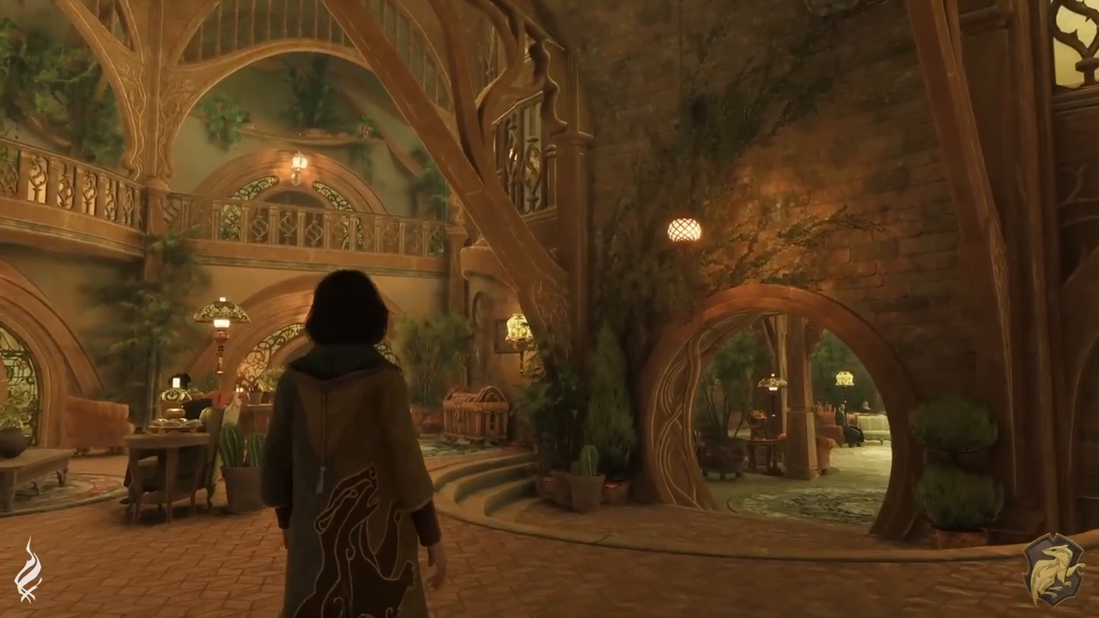
key("w")
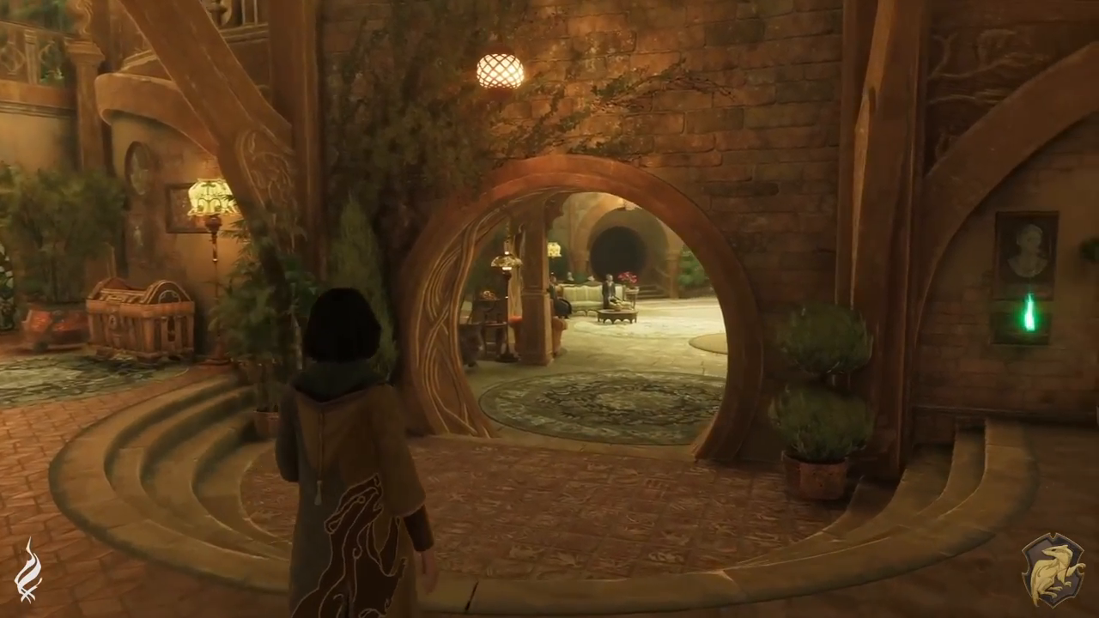
key("w")
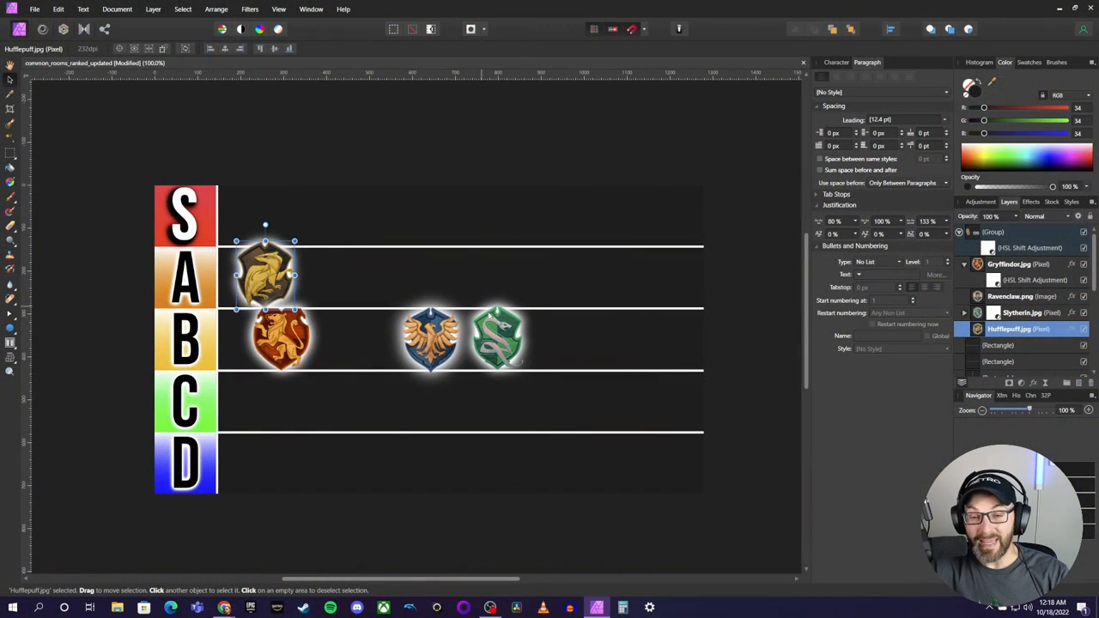
- Select a crest in the B row to nudge Hufflepuff into place in A
left_click(514, 340)
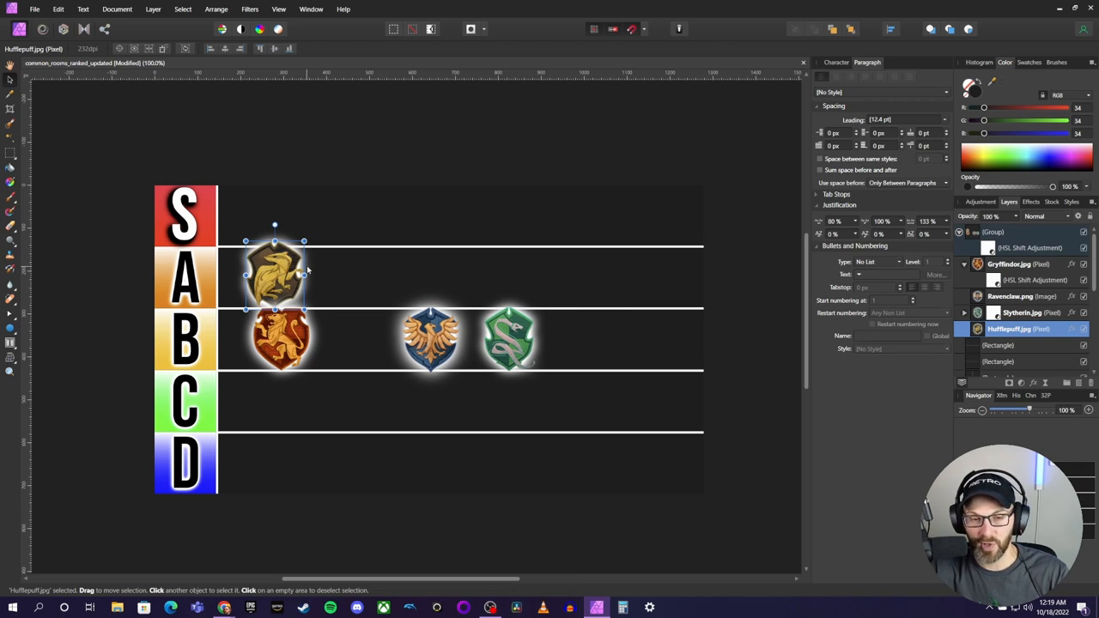
mouse_move(326, 275)
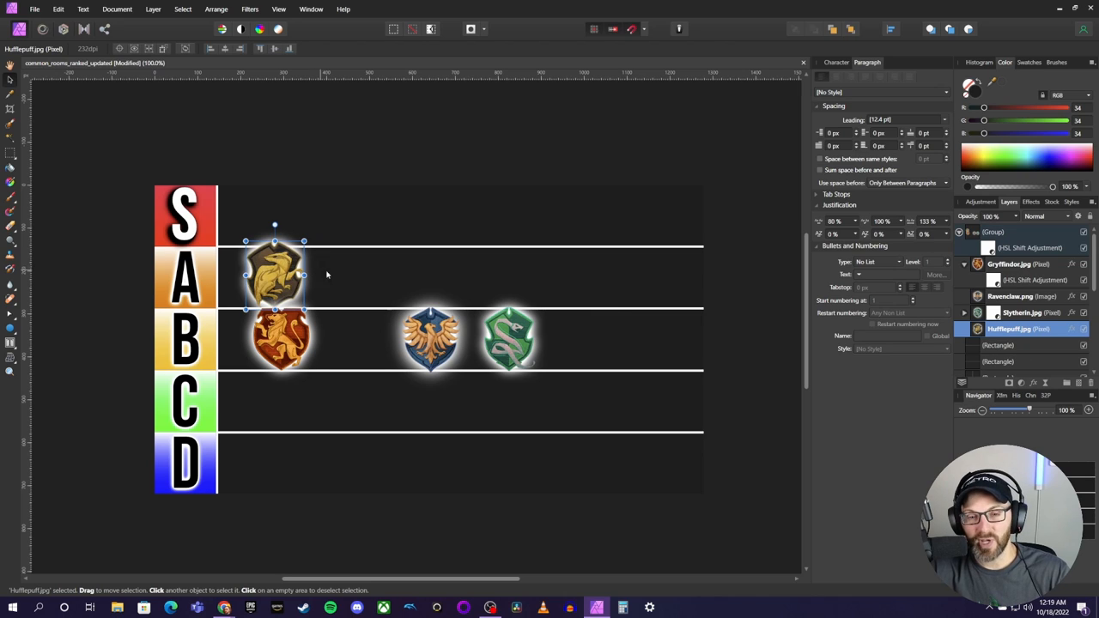
- Drag the Ravenclaw crest up into the A row beside Hufflepuff
left_click(430, 340)
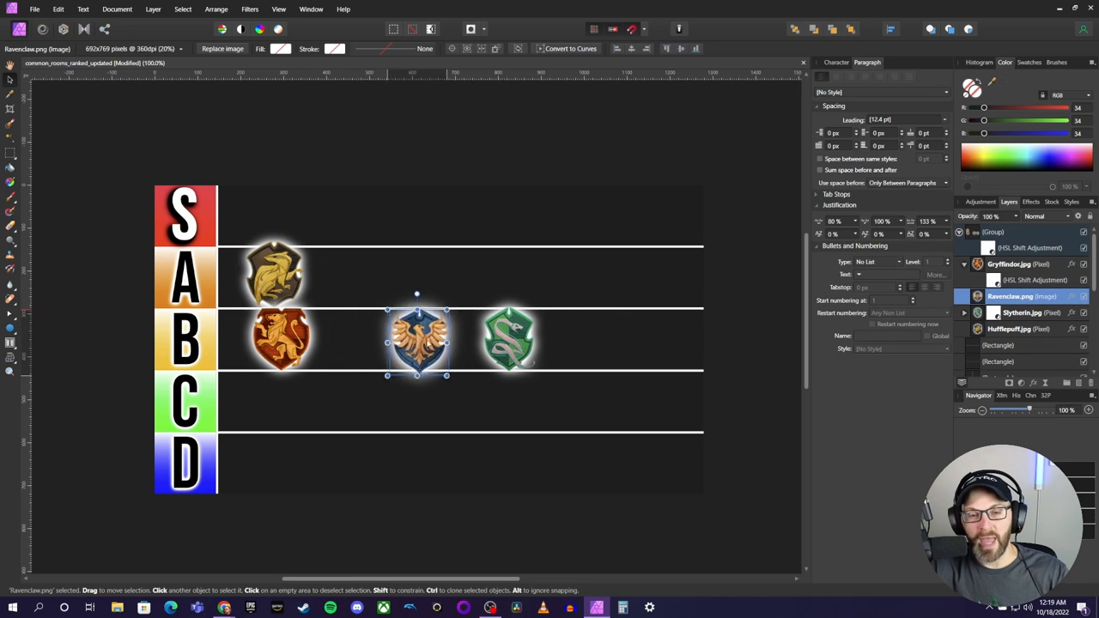
left_click_drag(417, 342, 385, 342)
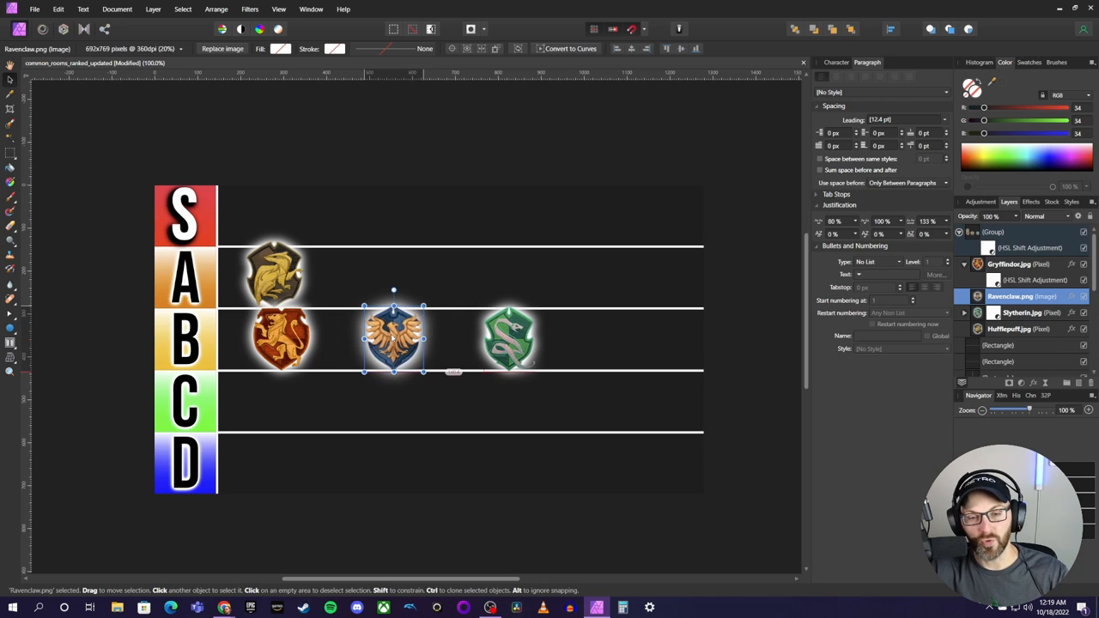
left_click_drag(394, 335, 249, 271)
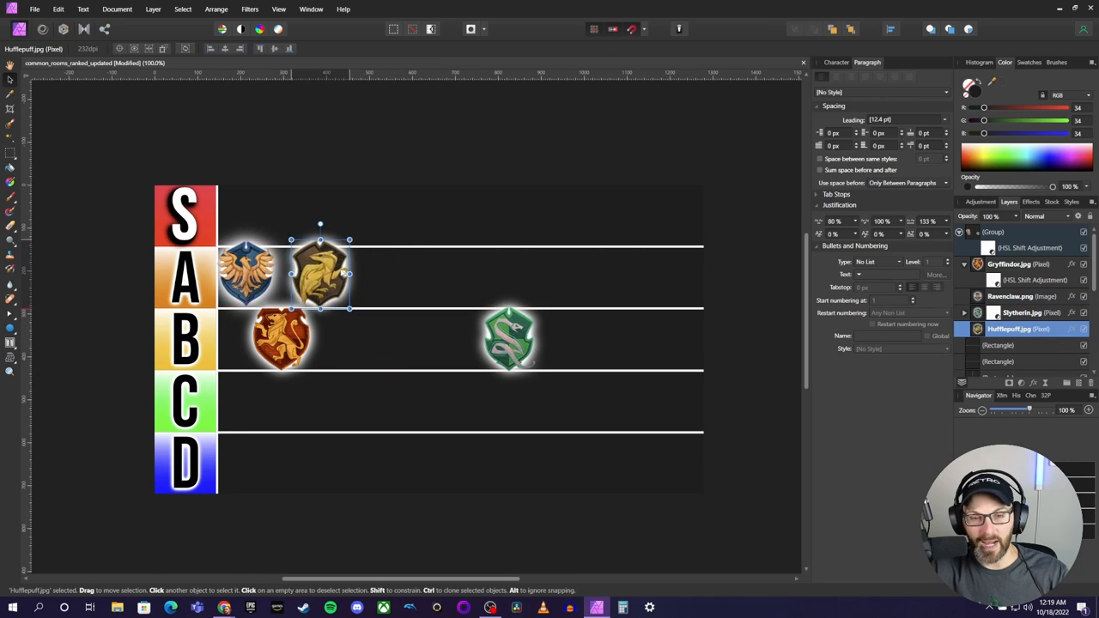
left_click(1010, 296)
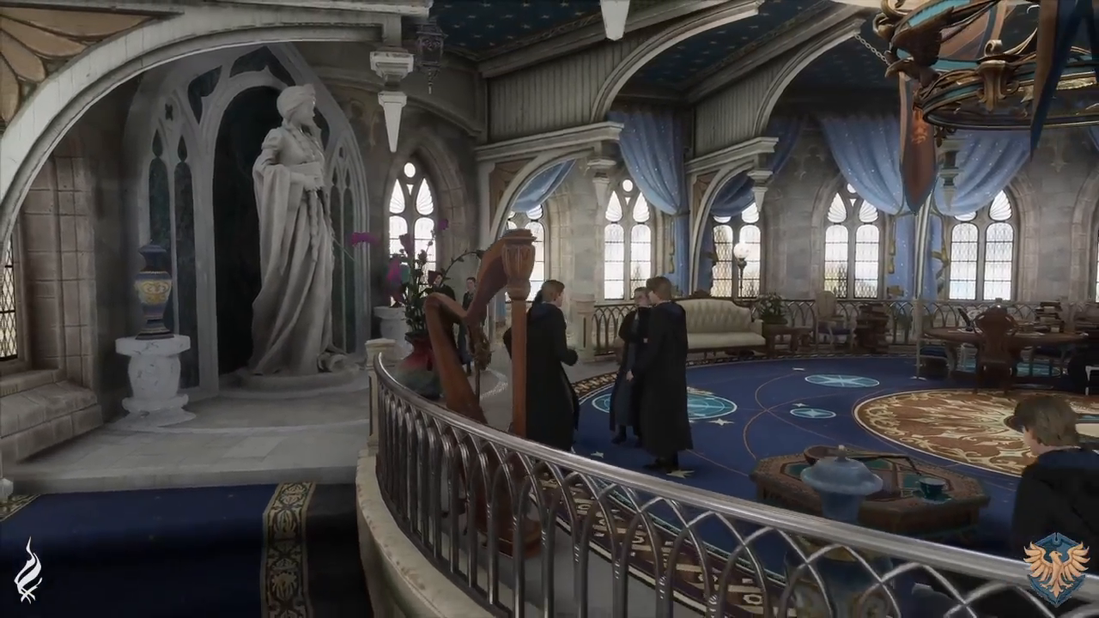
mouse_move(549, 309)
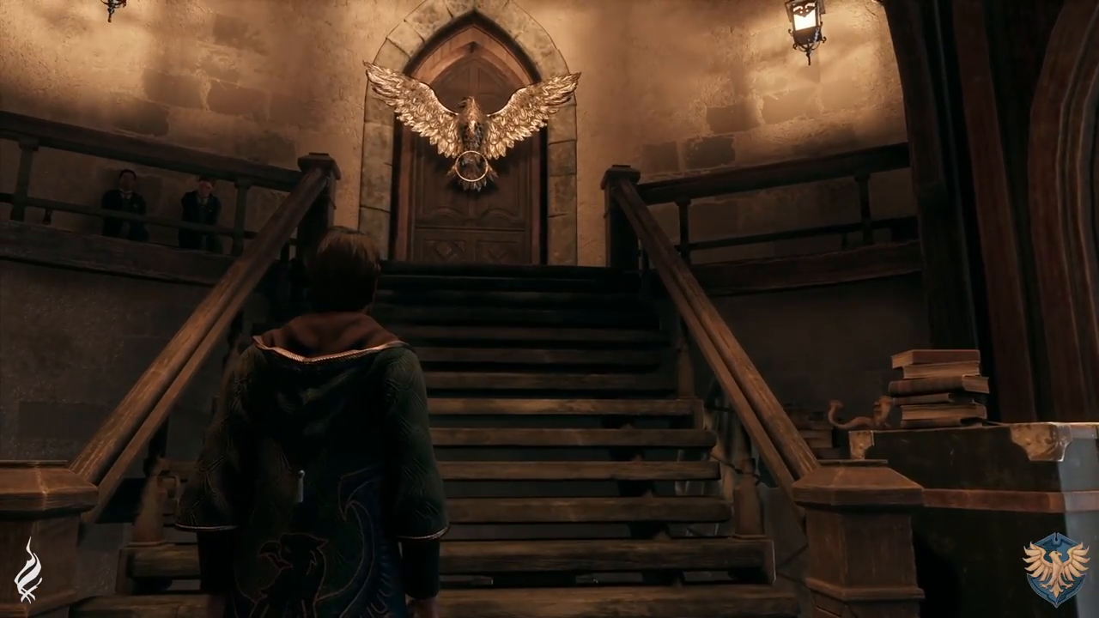
- Walk the student up the staircase to the eagle door and into the Ravenclaw common room
key("w")
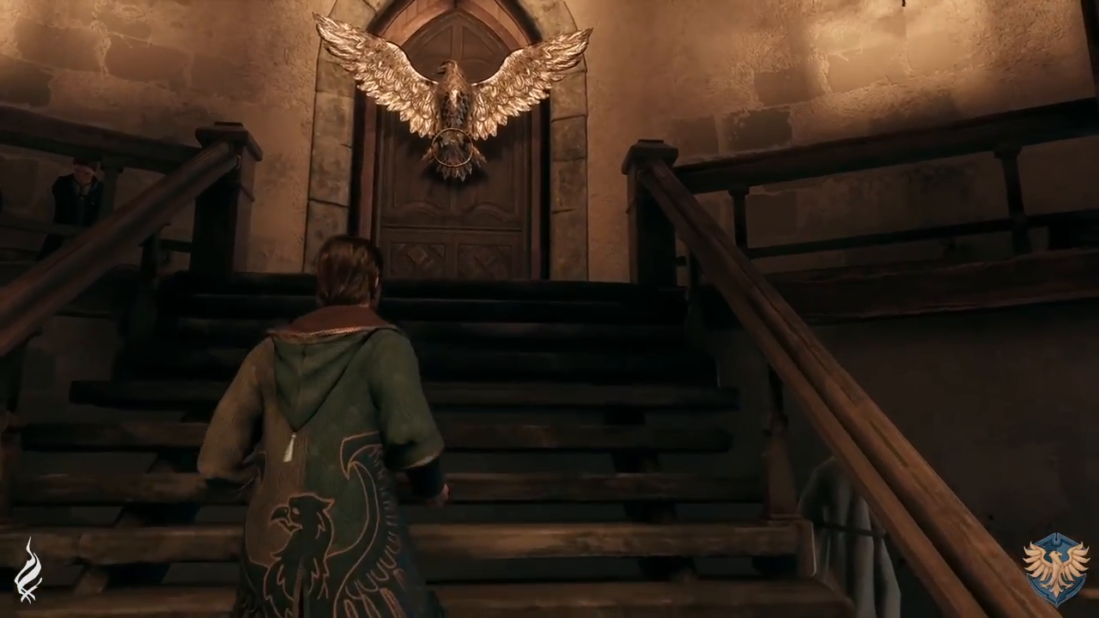
key("w")
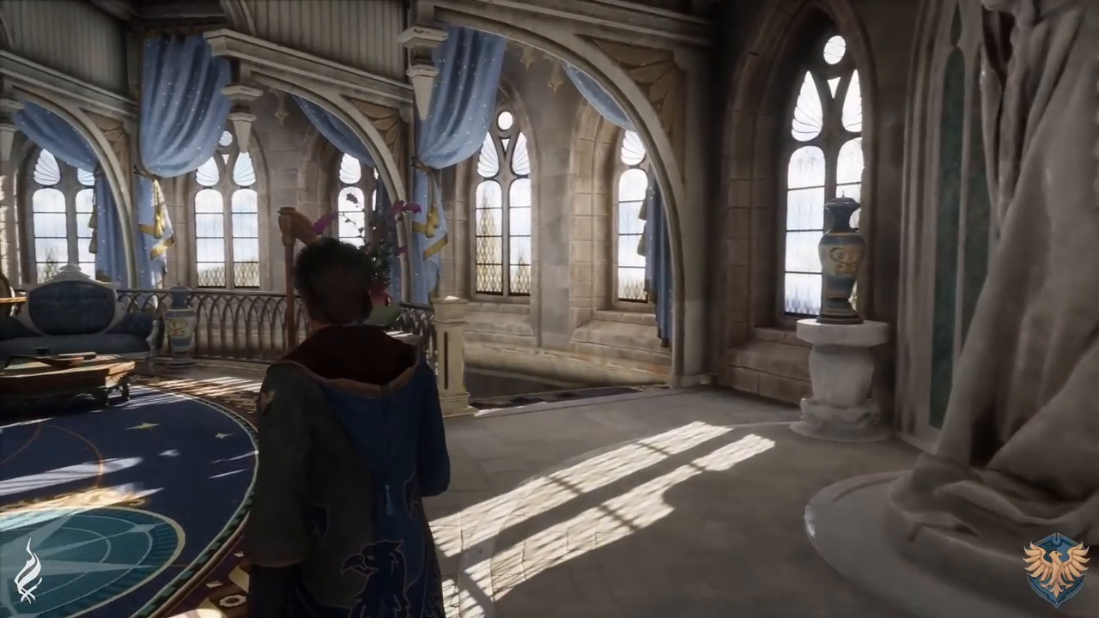
mouse_move(550, 309)
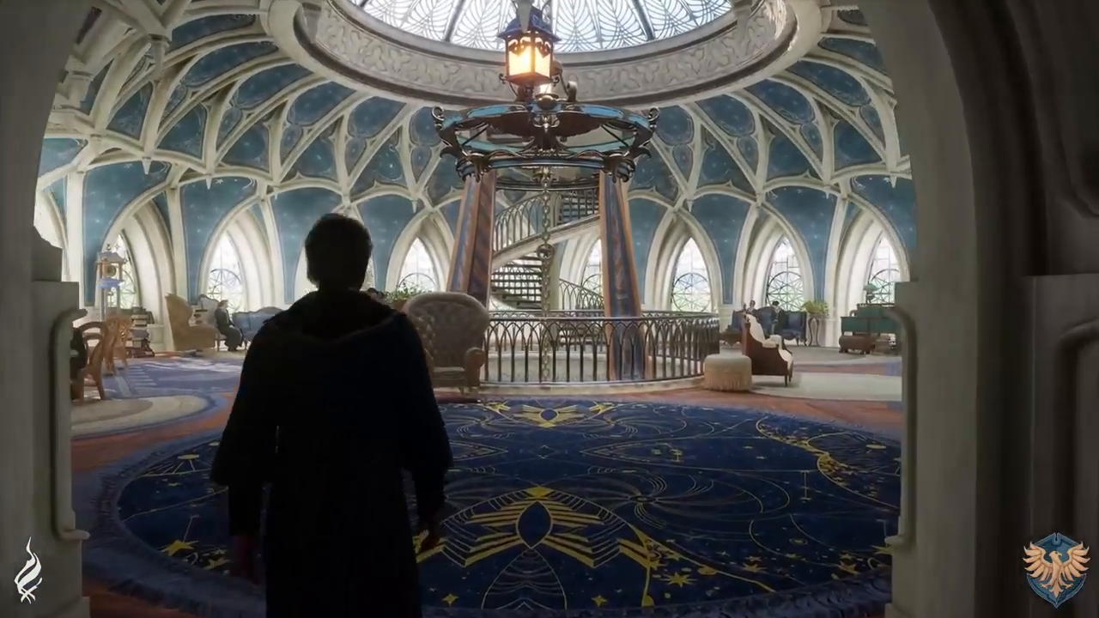
key("w")
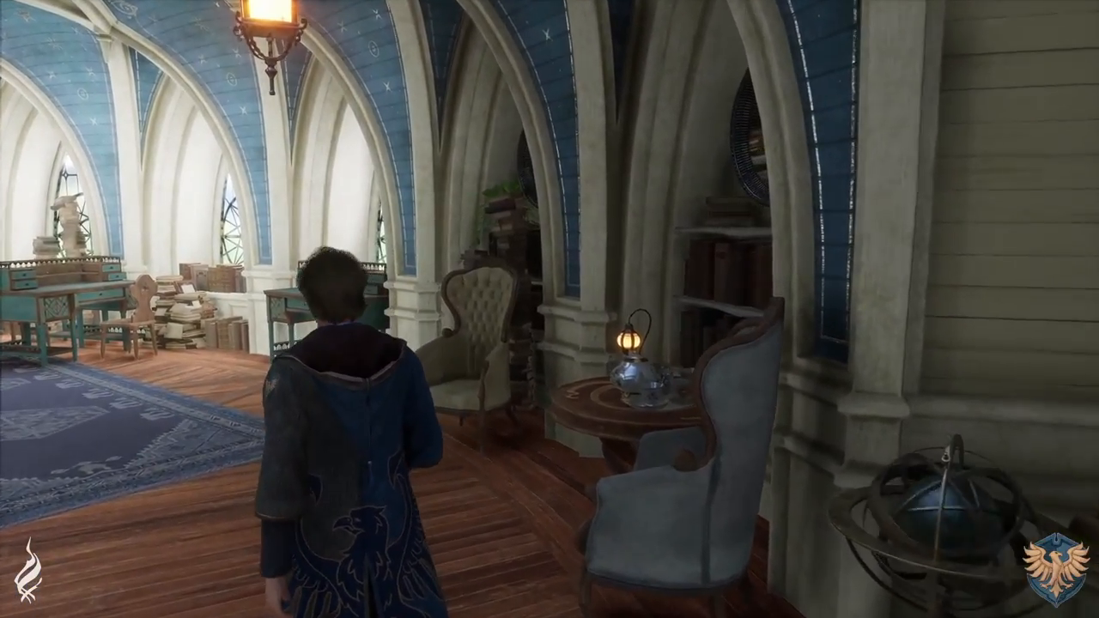
mouse_move(550, 309)
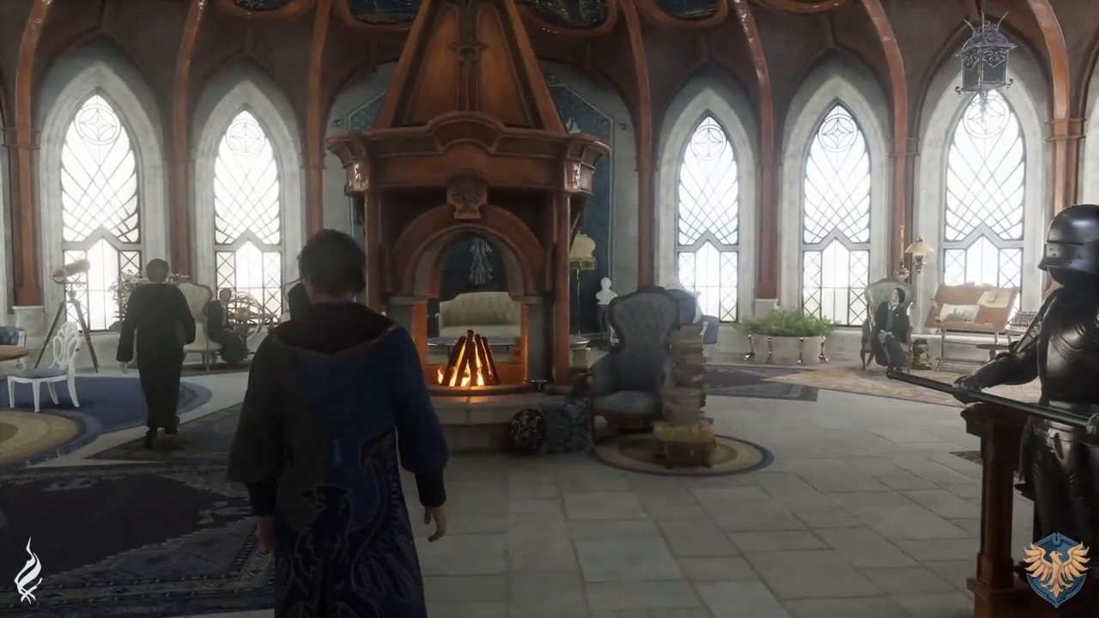
key("w")
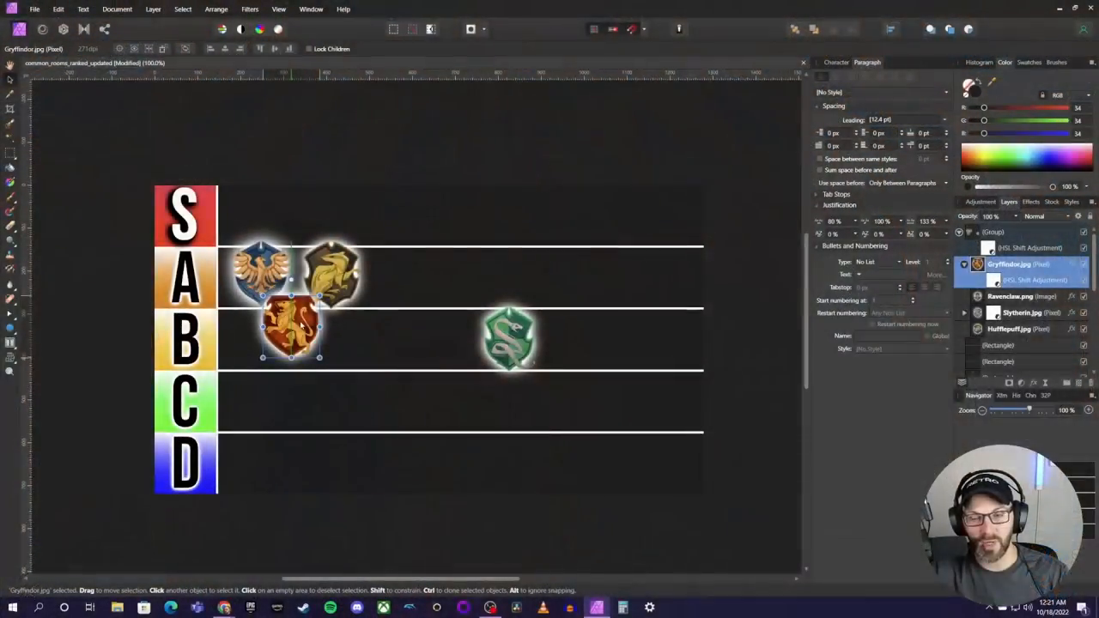
- Drag the Gryffindor crest up through A to the start of the S tier
left_click_drag(292, 329, 343, 340)
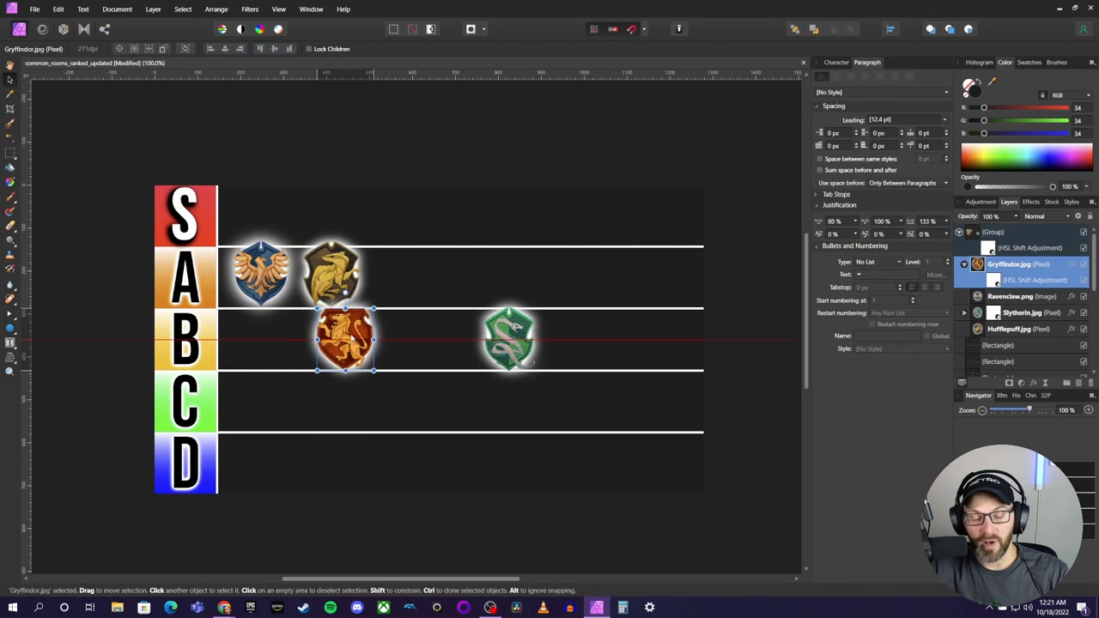
left_click_drag(343, 340, 381, 330)
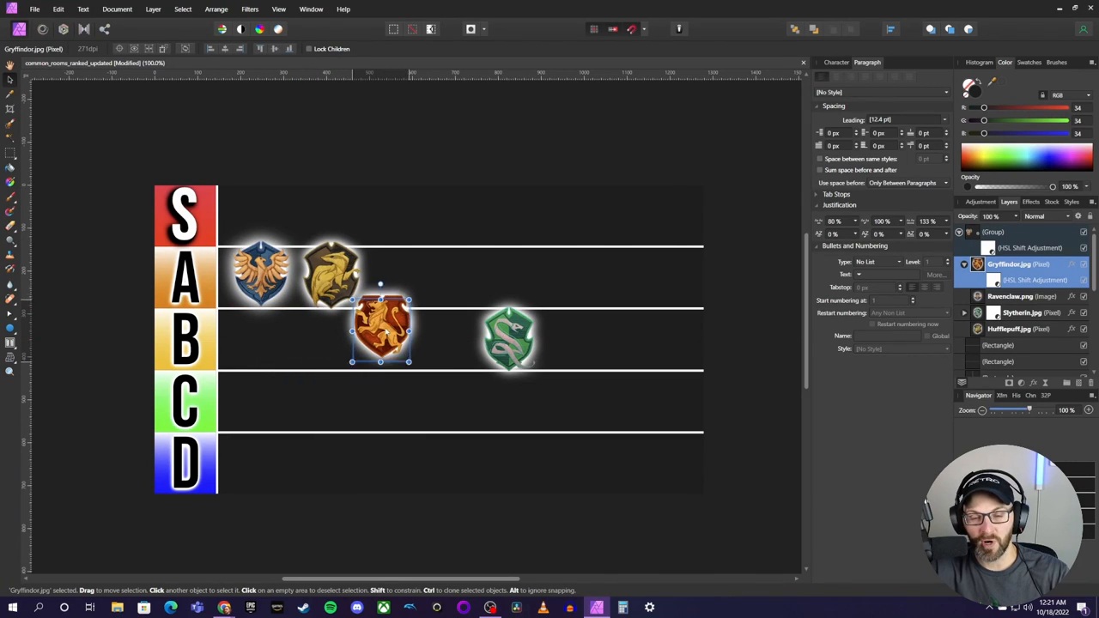
left_click_drag(381, 329, 421, 295)
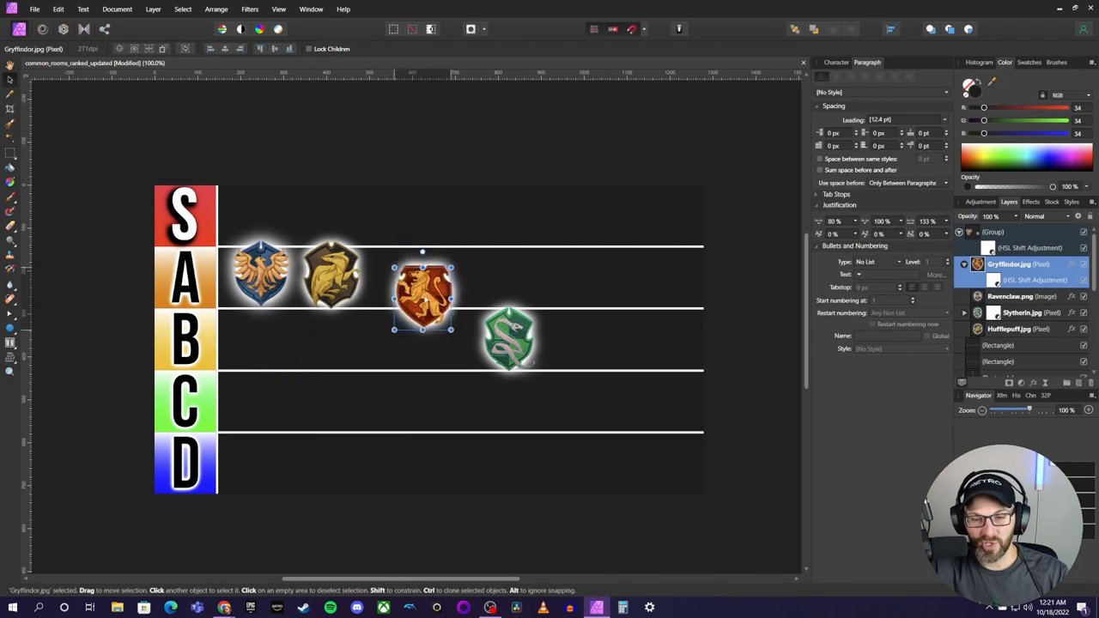
left_click_drag(422, 295, 400, 275)
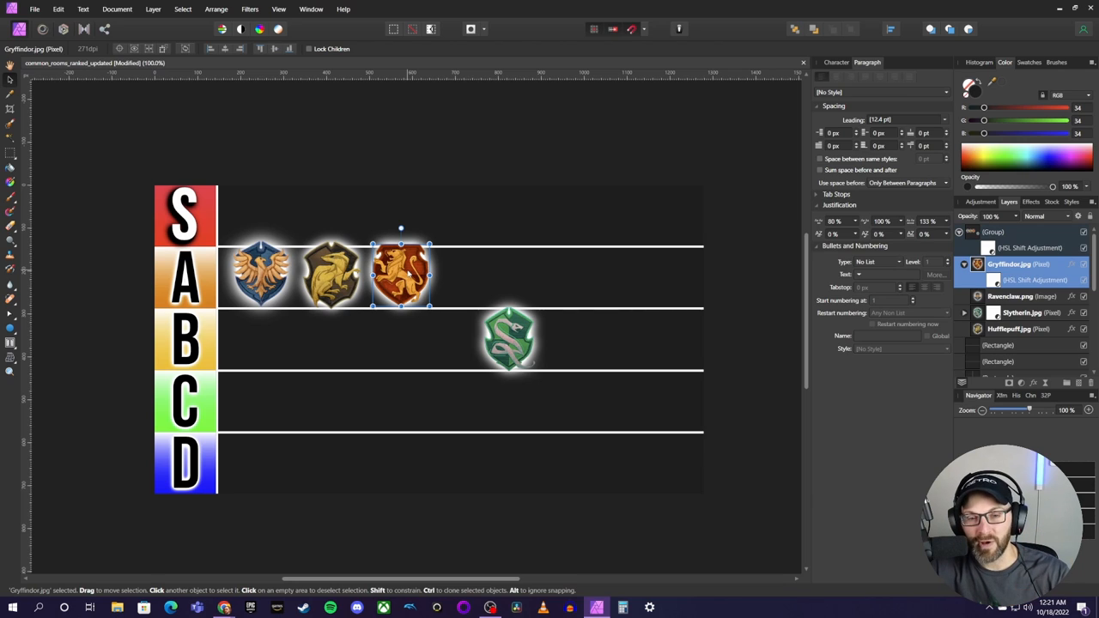
left_click_drag(402, 272, 373, 237)
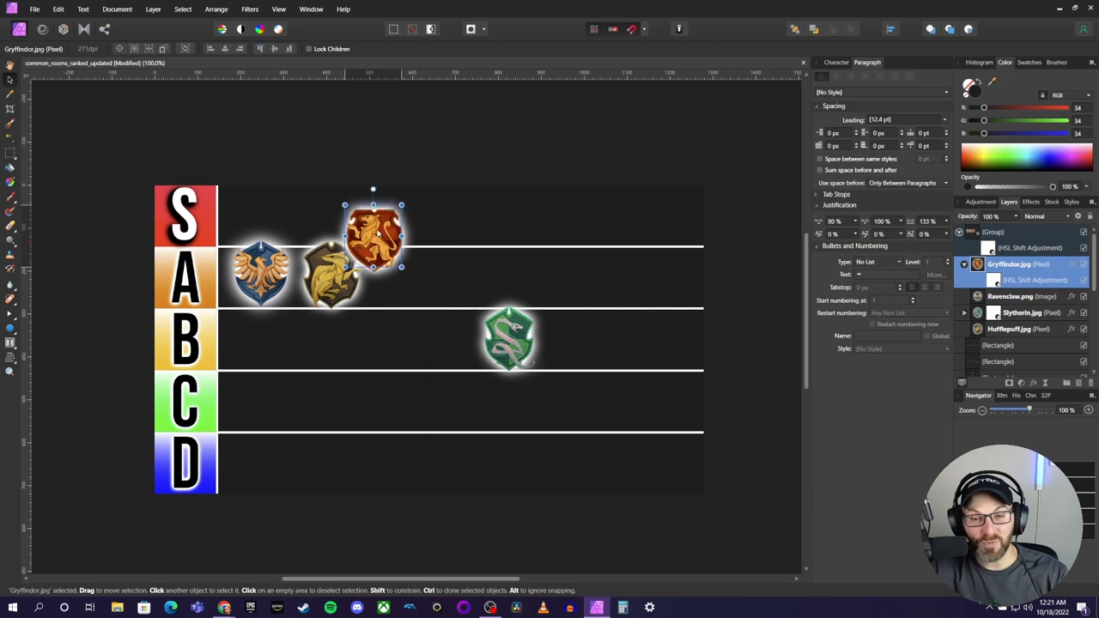
left_click_drag(373, 237, 262, 215)
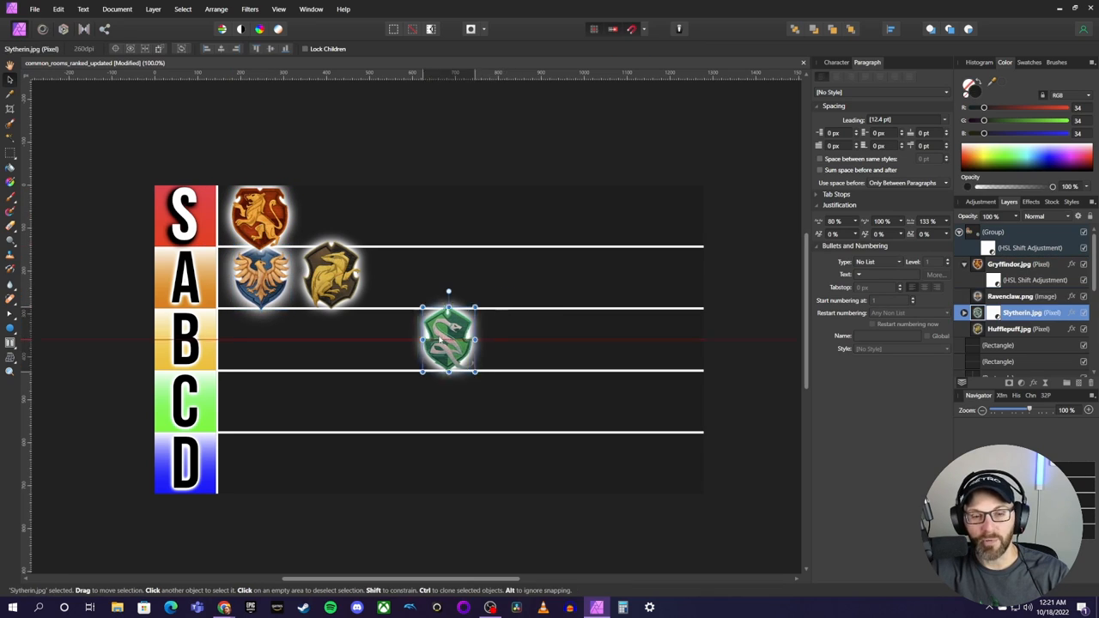
- Slide the Slytherin crest left toward the start of the B tier
left_click_drag(446, 341, 292, 340)
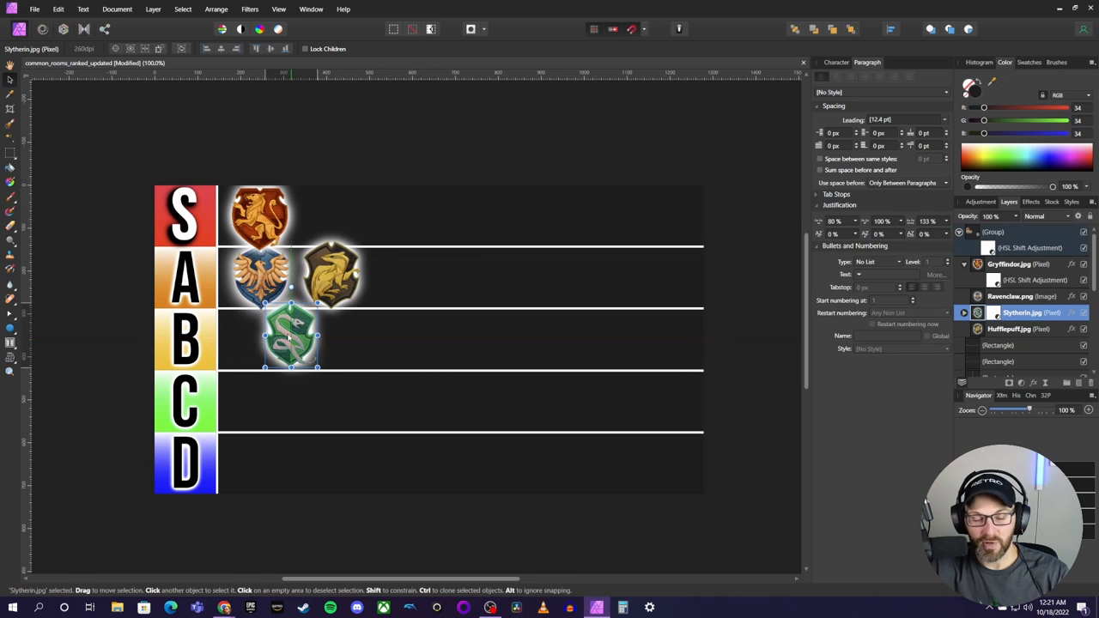
left_click_drag(292, 340, 299, 344)
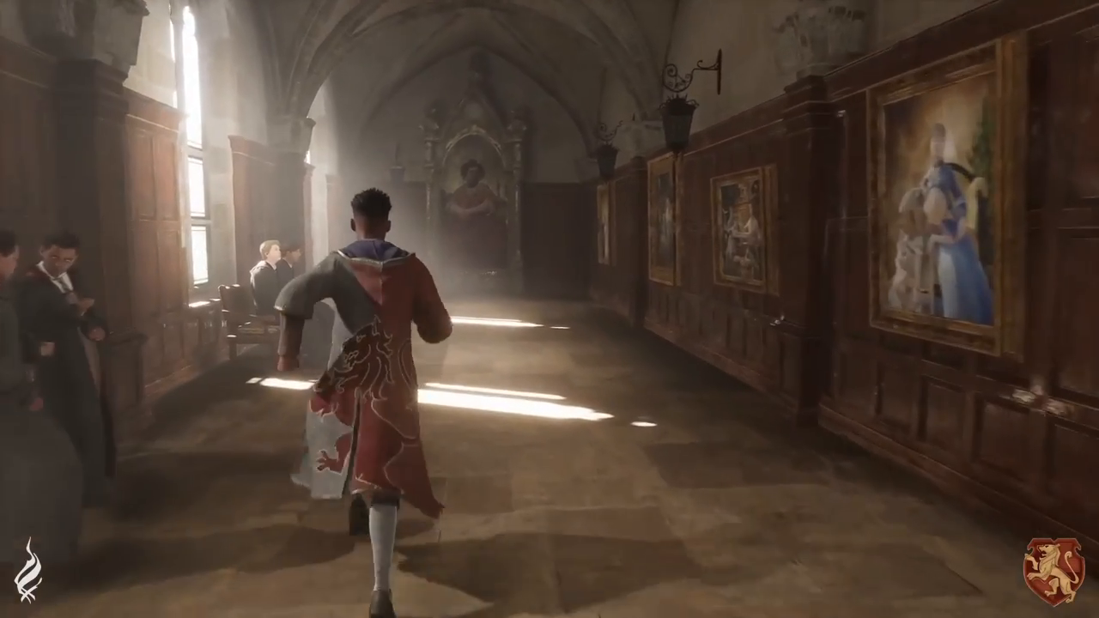
- Run the Gryffindor student down the portrait corridor to the grand staircase
key("w")
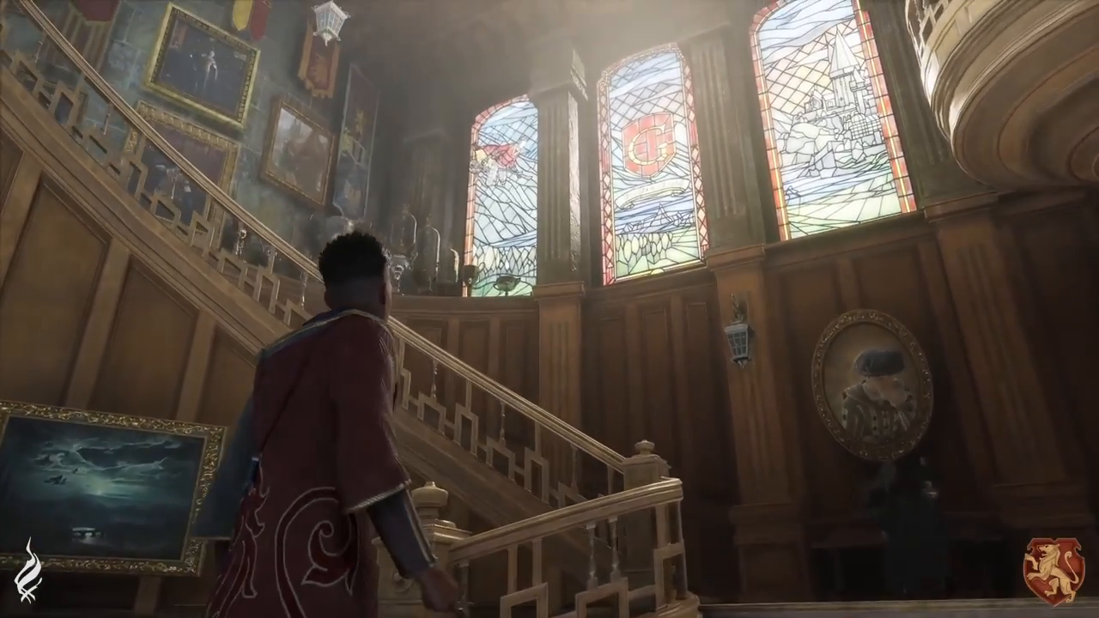
key("w")
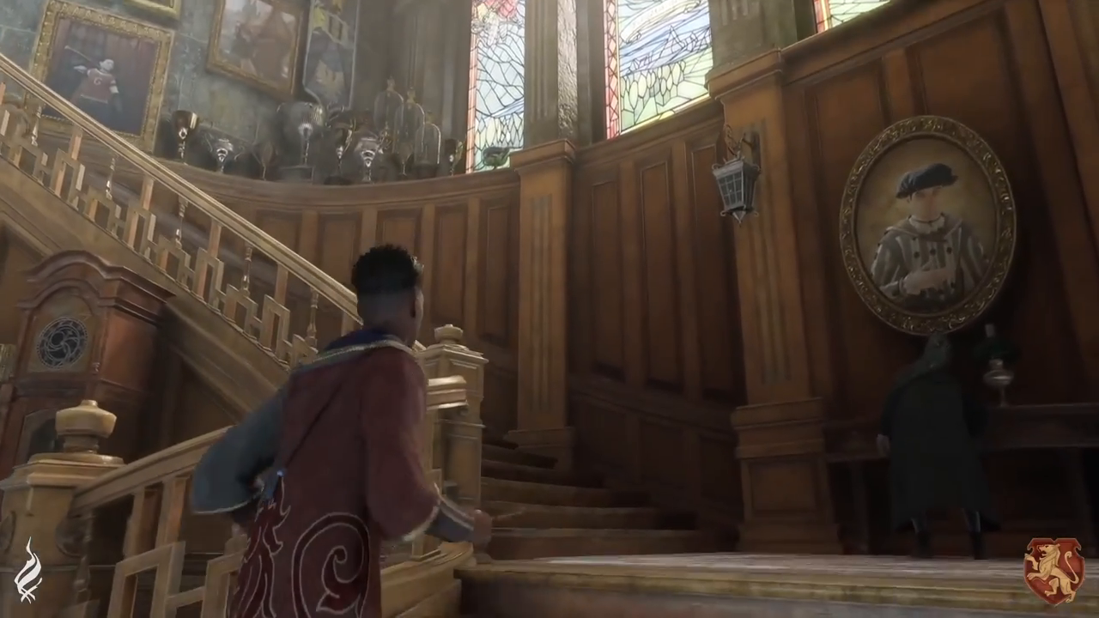
key("w")
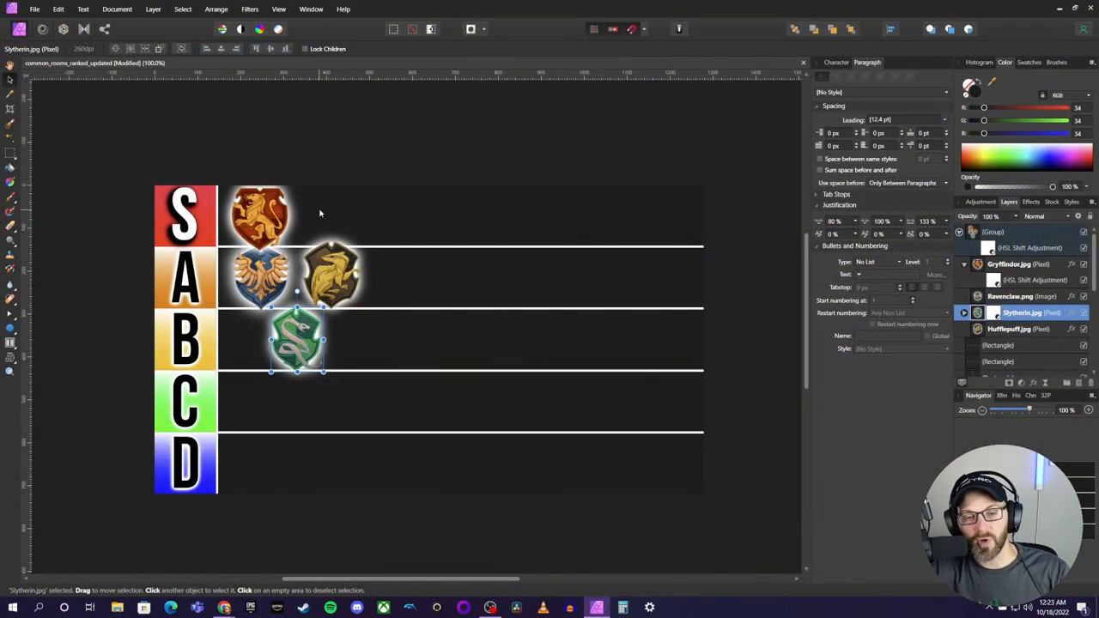
- Align the Slytherin crest at the start of B below Ravenclaw, then select the crest group
left_click(333, 275)
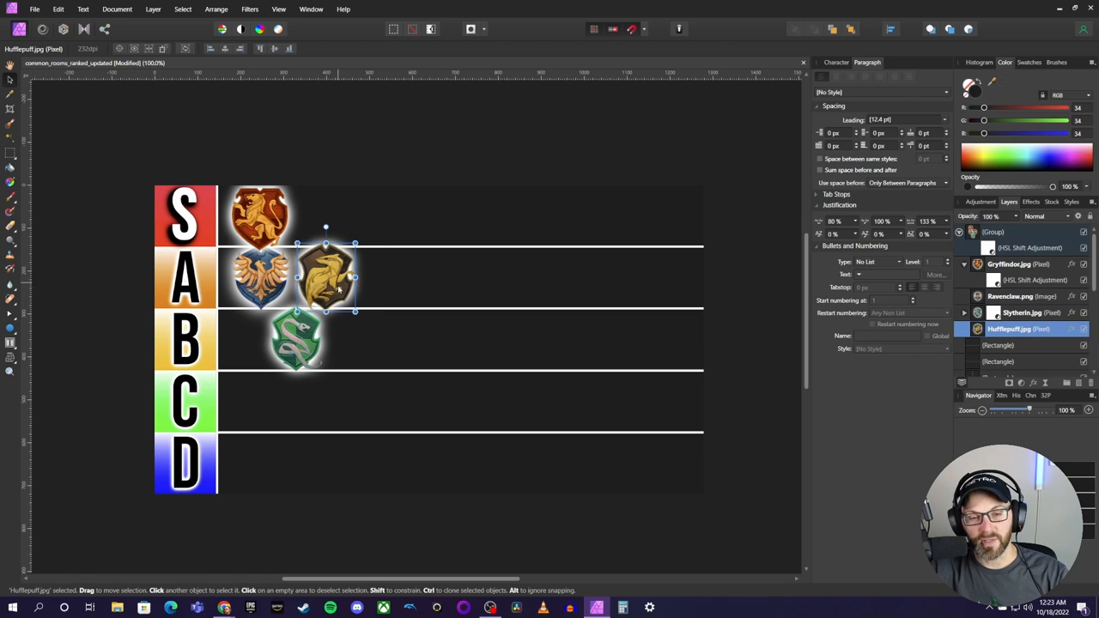
left_click(266, 340)
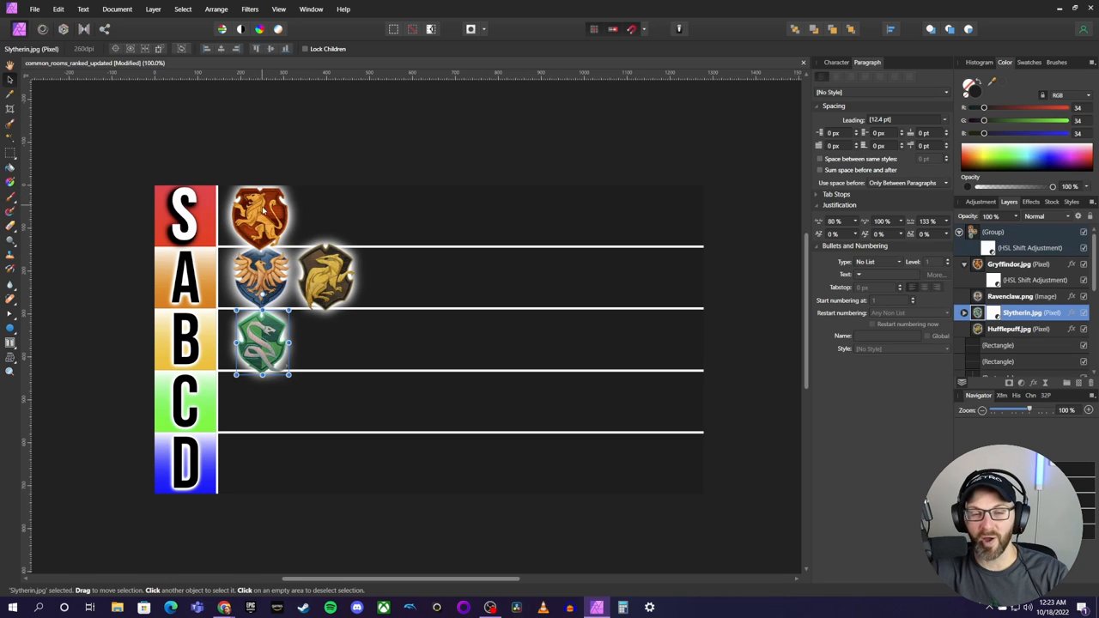
mouse_move(278, 209)
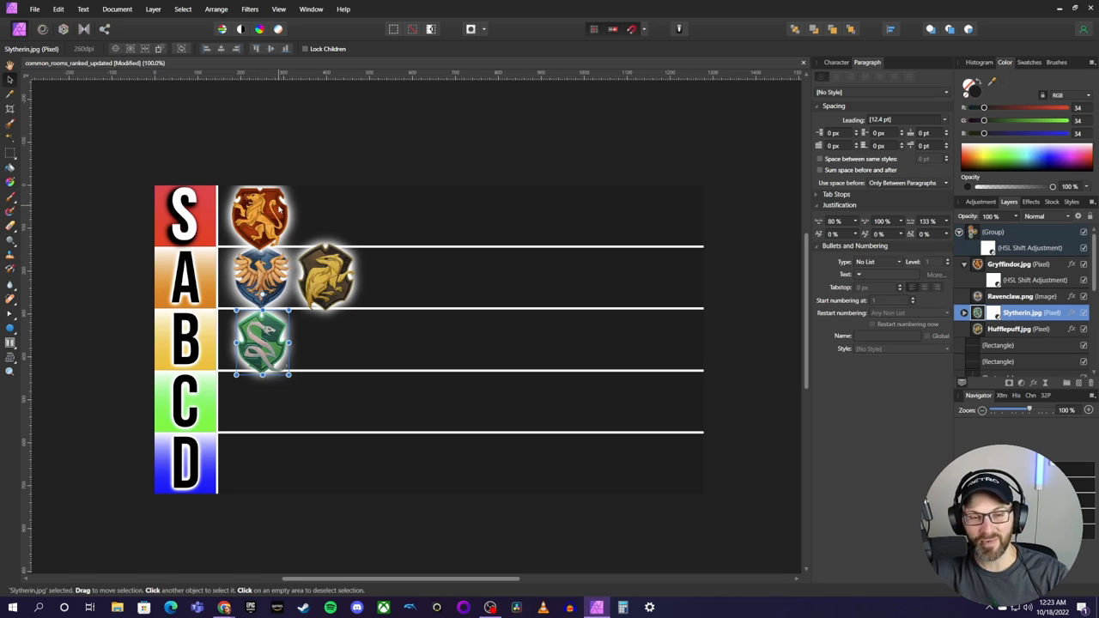
left_click(993, 231)
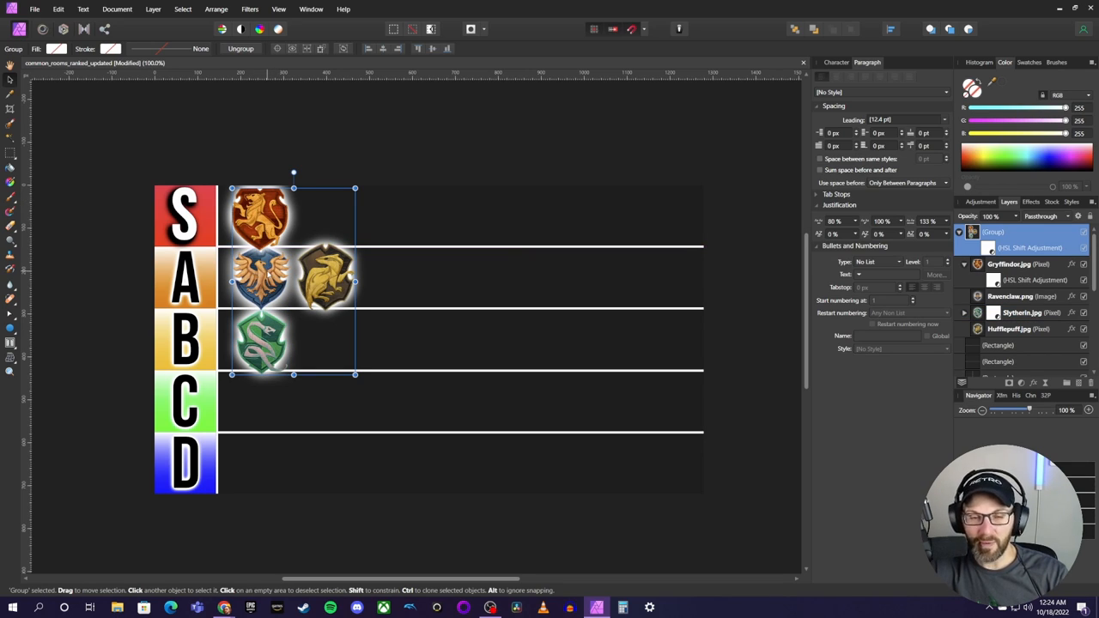
mouse_move(305, 273)
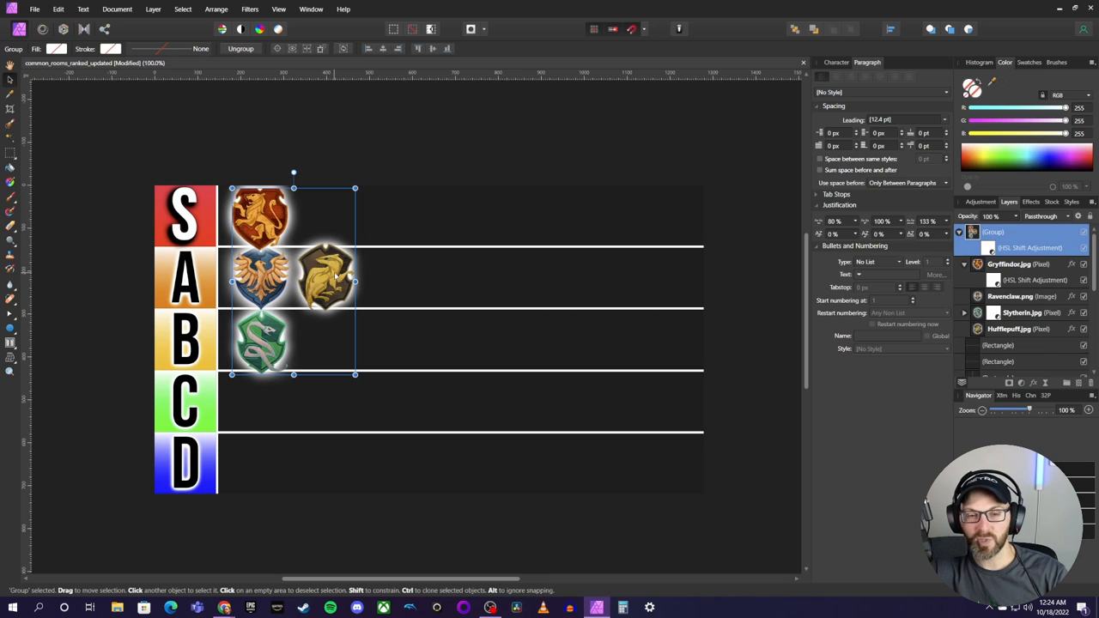
mouse_move(335, 272)
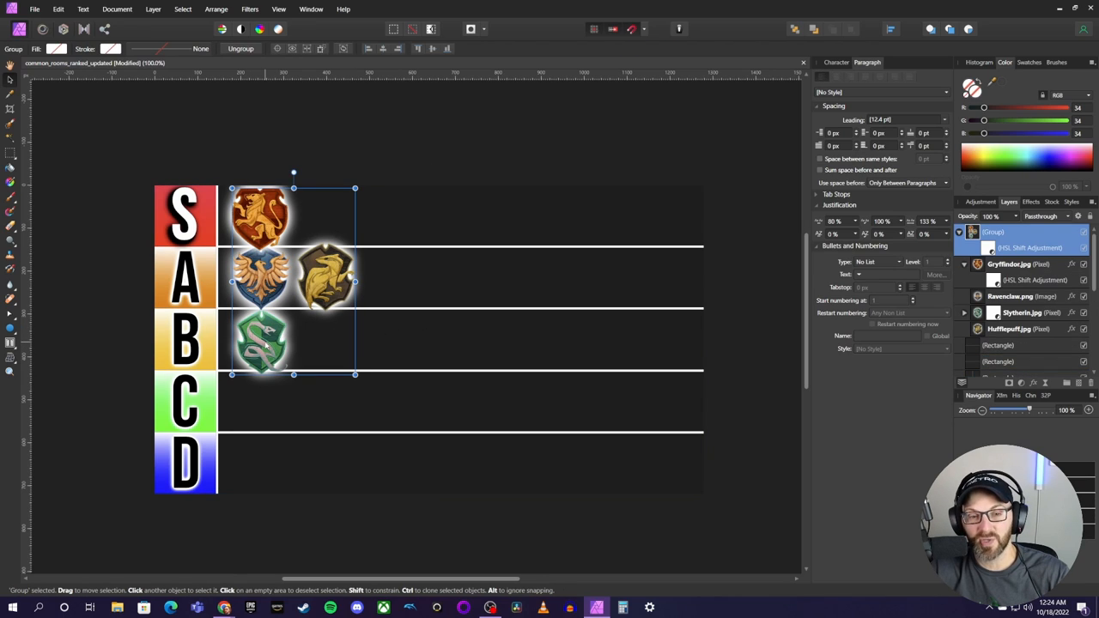
mouse_move(417, 289)
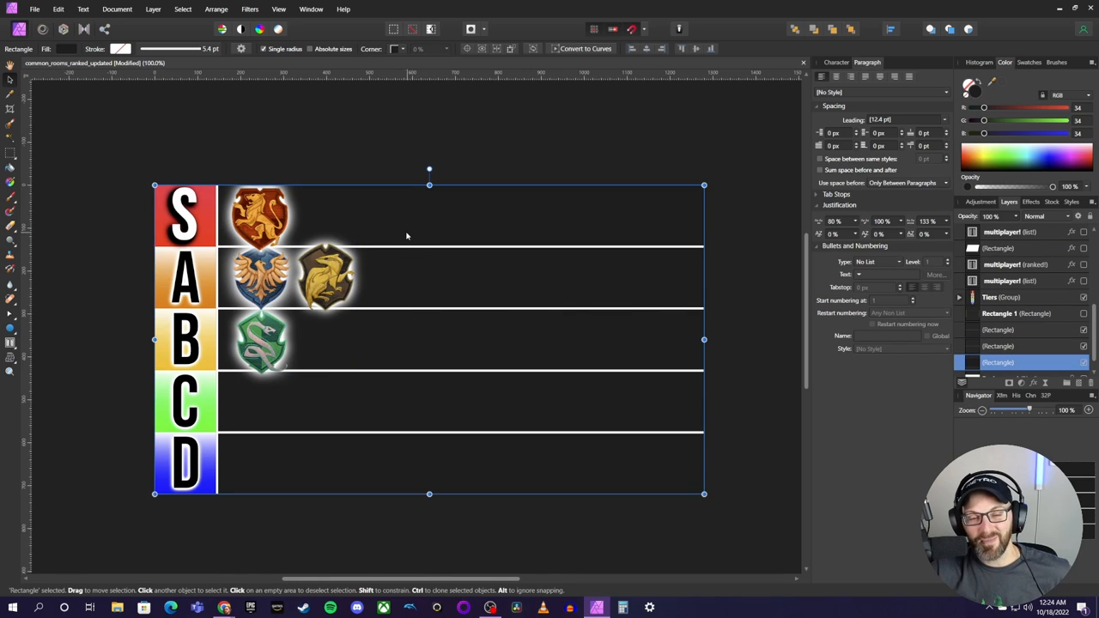
mouse_move(301, 327)
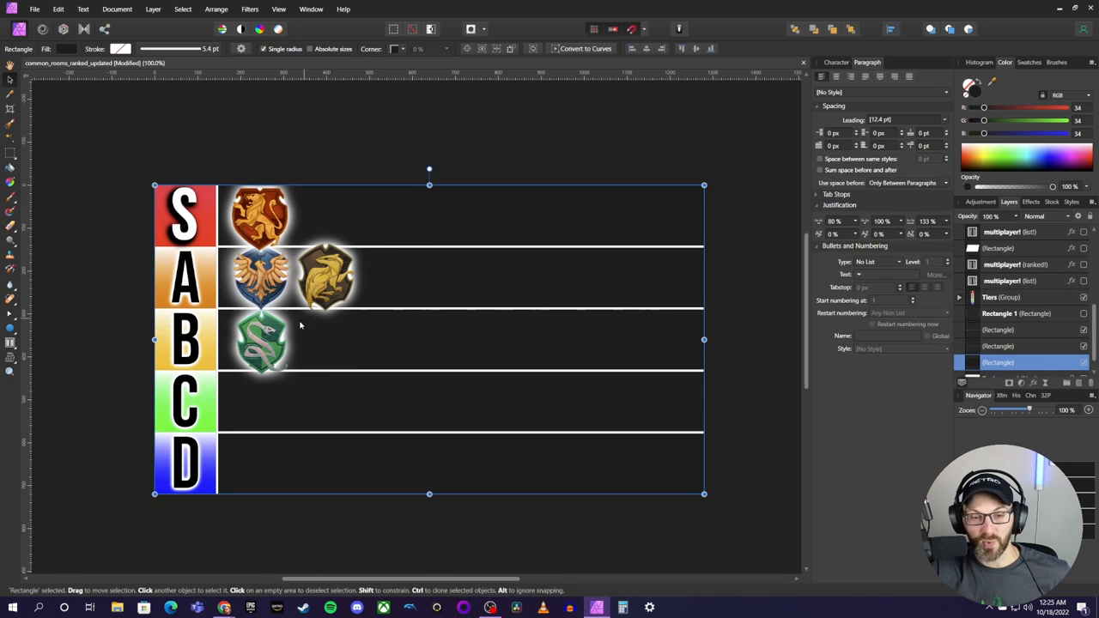
left_click(267, 335)
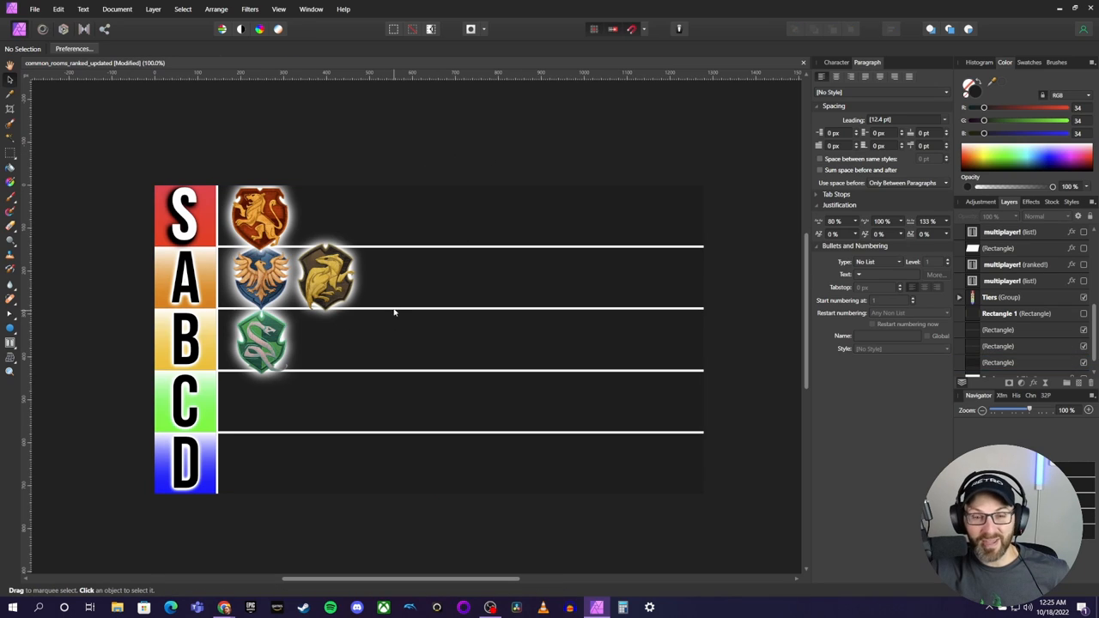
mouse_move(309, 242)
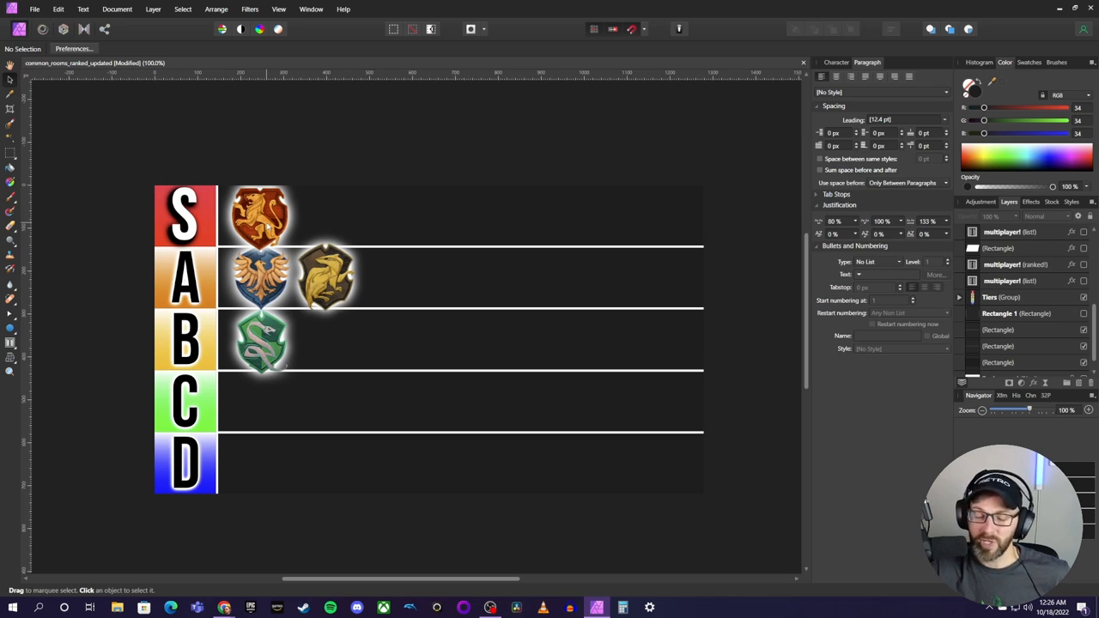
mouse_move(266, 226)
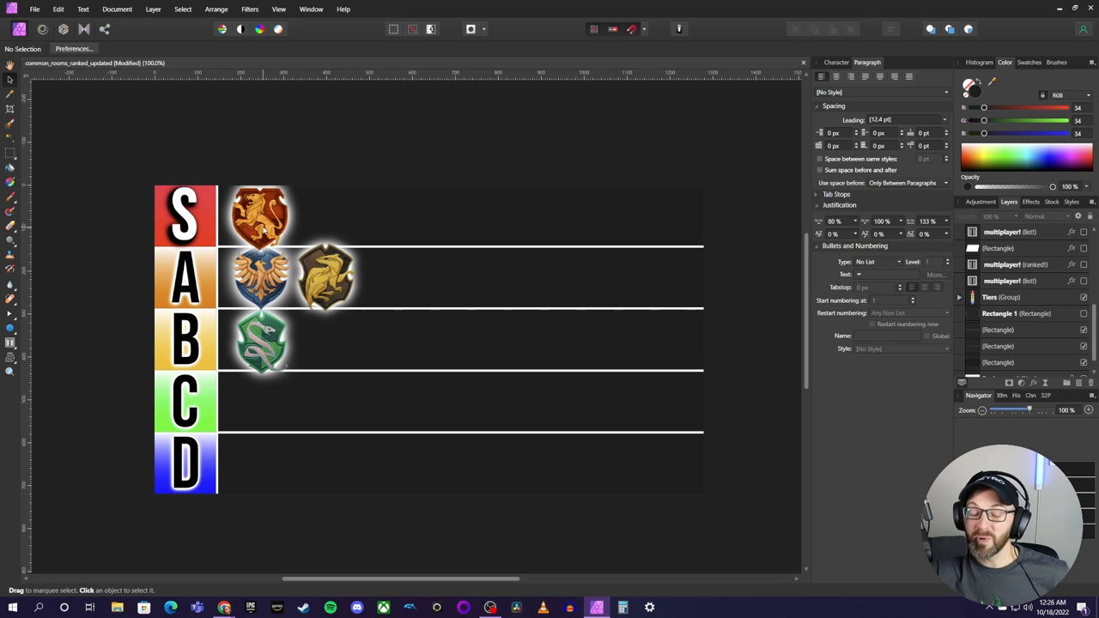